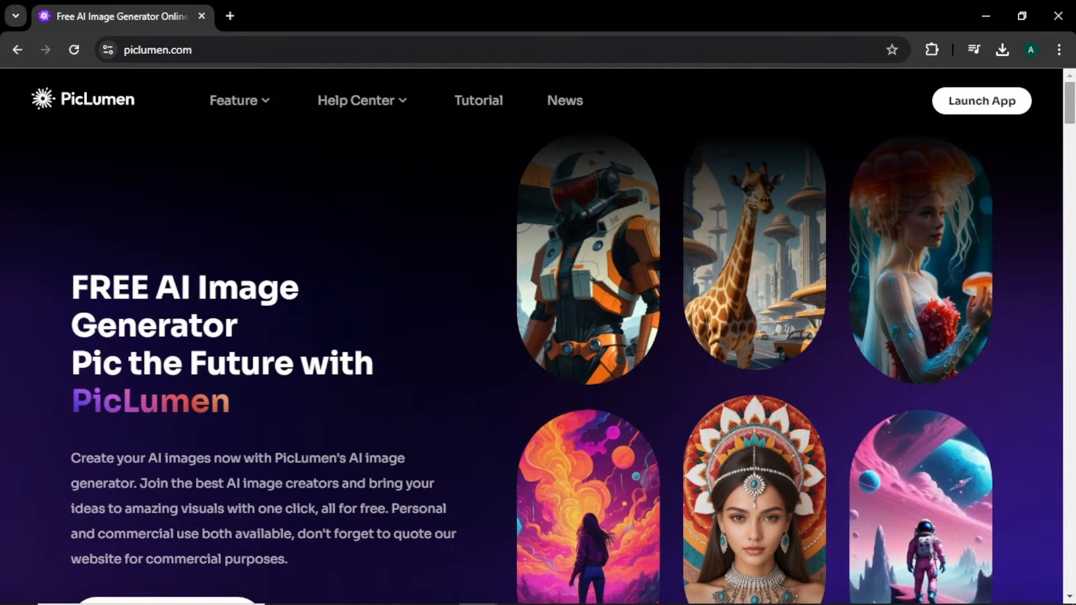
Launch the PicLumen app from the home page and sign in to reach the Explore gallery
{"action": "scroll", "scroll_direction": "down", "scroll_amount": 3}
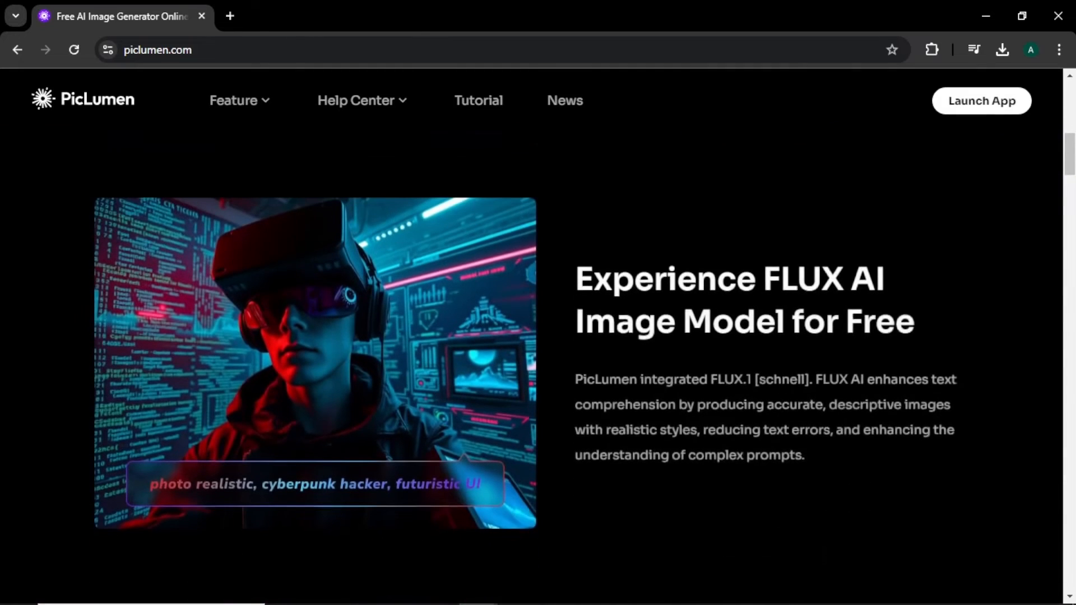
{"action": "scroll", "scroll_direction": "down", "scroll_amount": 3}
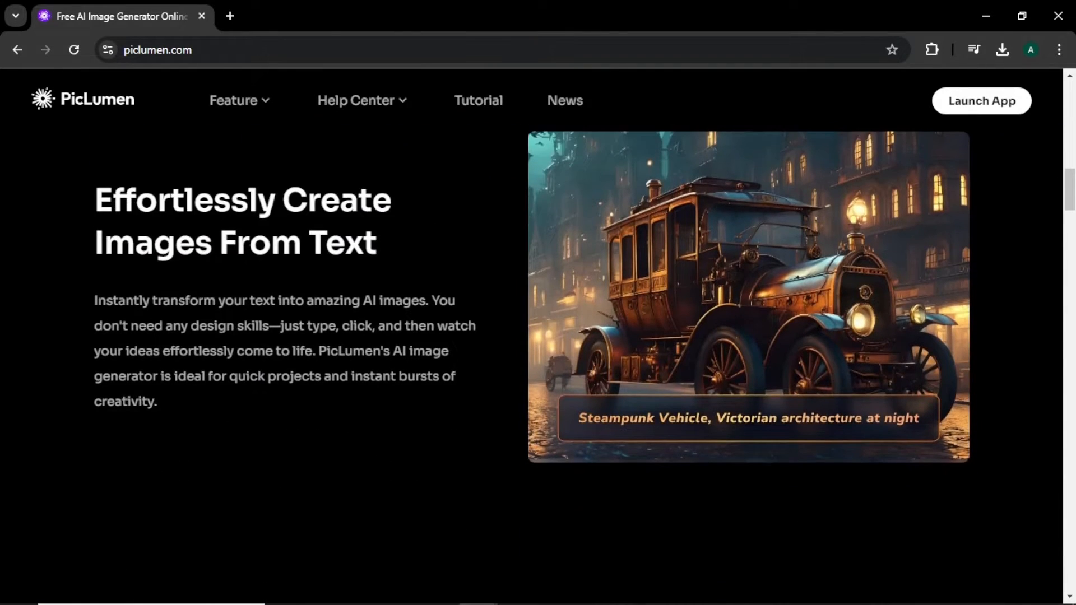
{"action": "scroll", "scroll_direction": "down", "scroll_amount": 3}
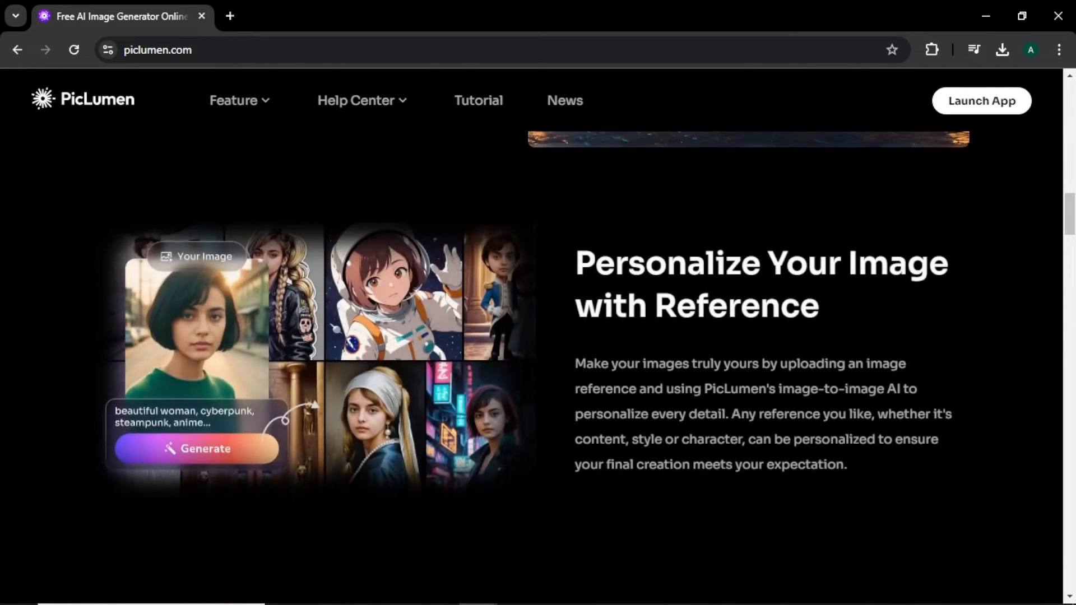
{"action": "scroll", "scroll_direction": "down", "scroll_amount": 3}
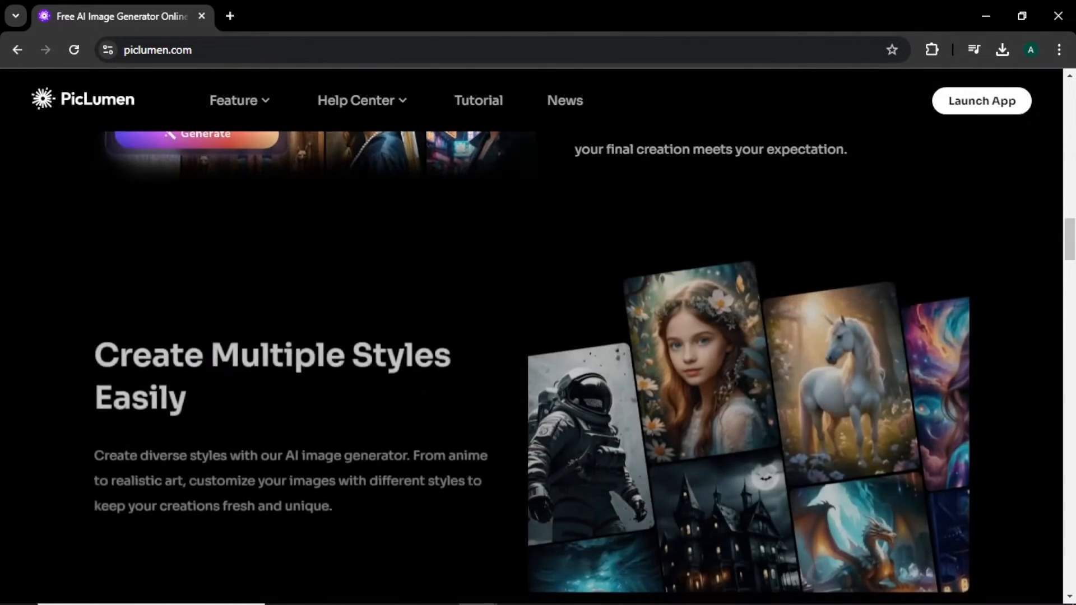
{"action": "scroll", "scroll_direction": "down", "scroll_amount": 3}
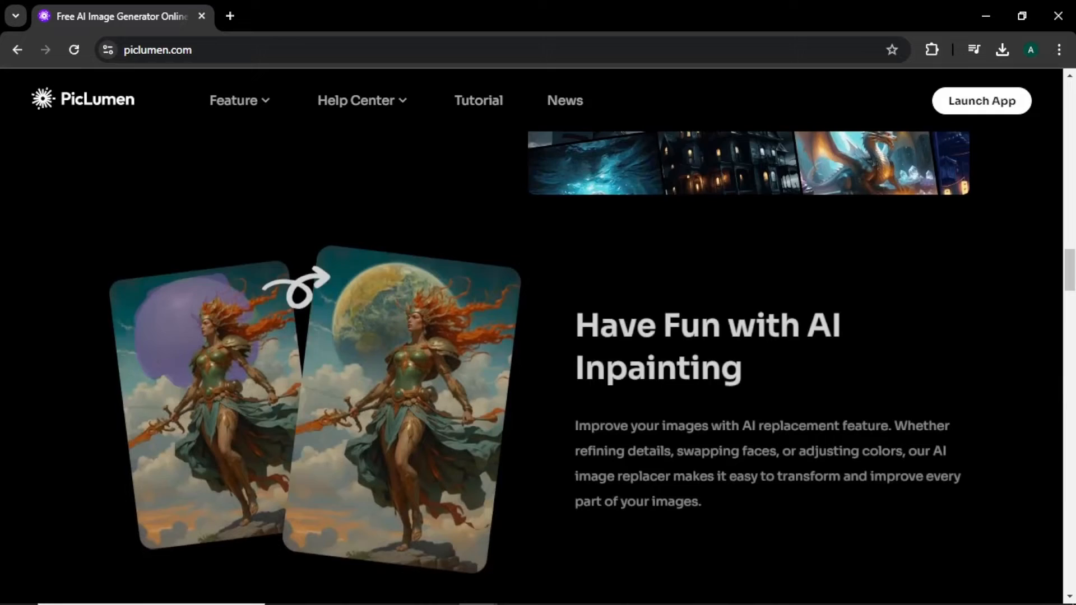
{"action": "scroll", "scroll_direction": "down", "scroll_amount": 3}
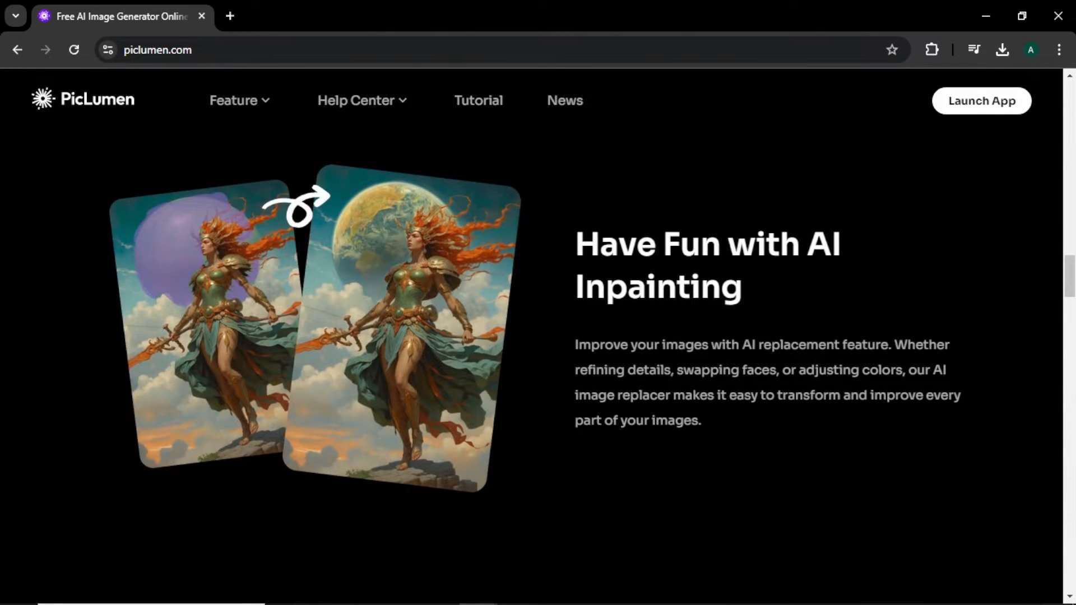
{"action": "scroll", "scroll_direction": "down", "scroll_amount": 3}
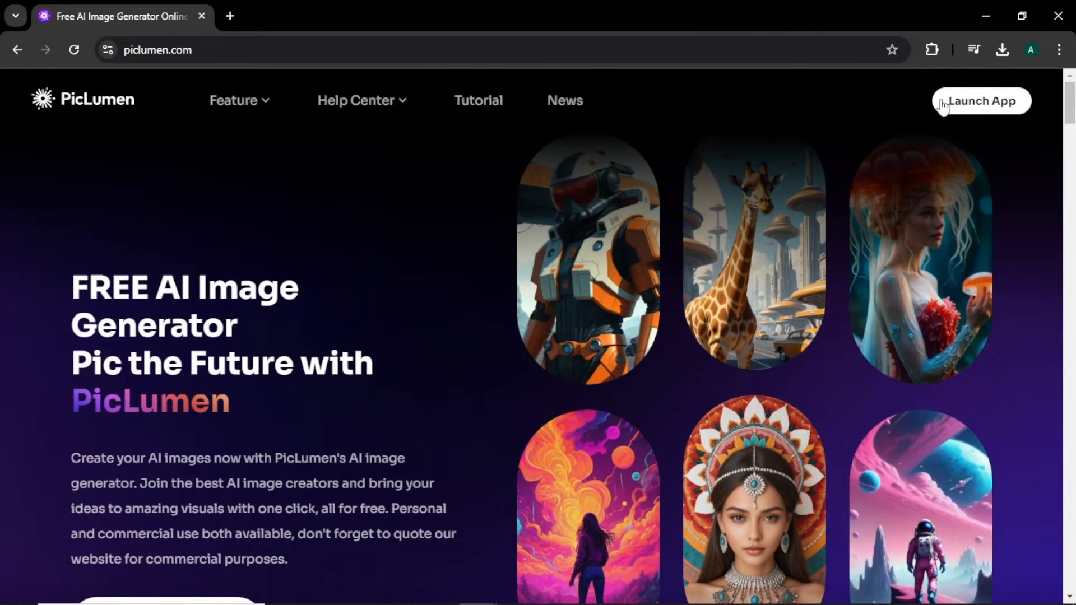
{"action": "left_click", "coordinate": [981, 101]}
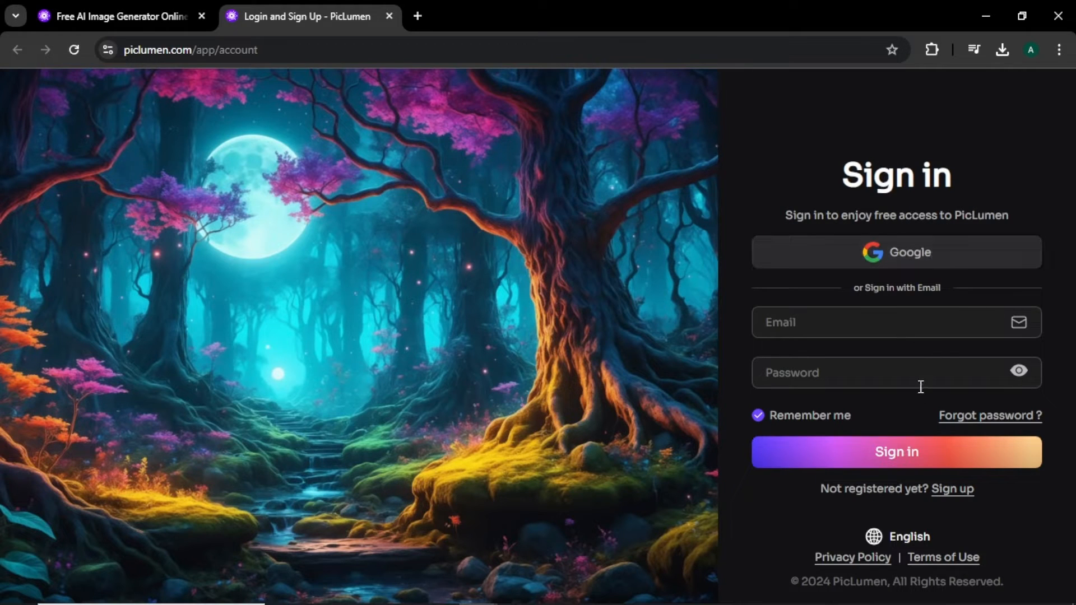
{"action": "left_click", "coordinate": [895, 452]}
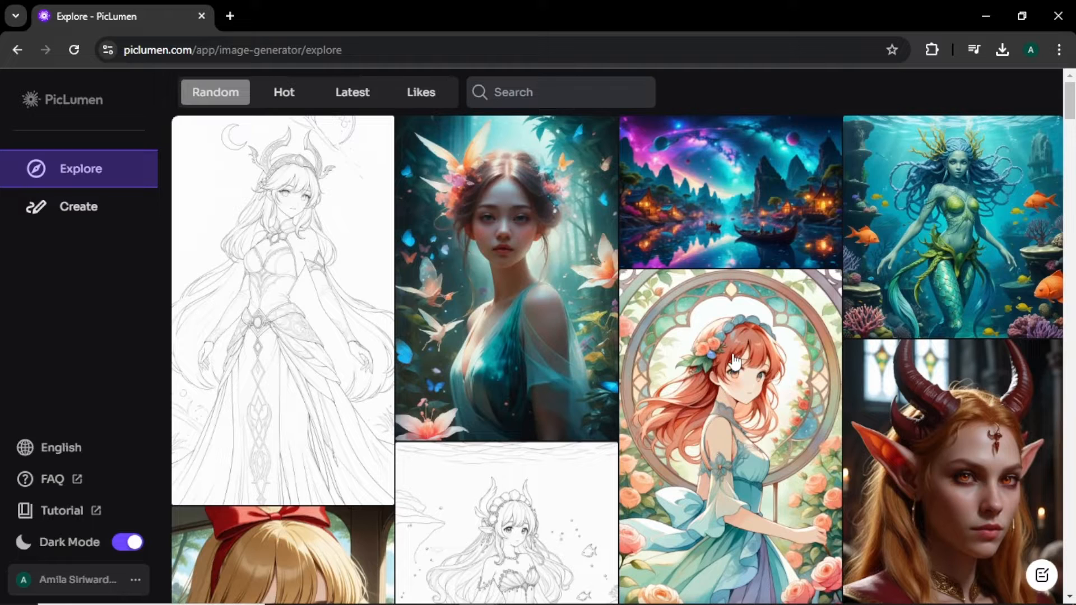
{"action": "mouse_move", "coordinate": [79, 207]}
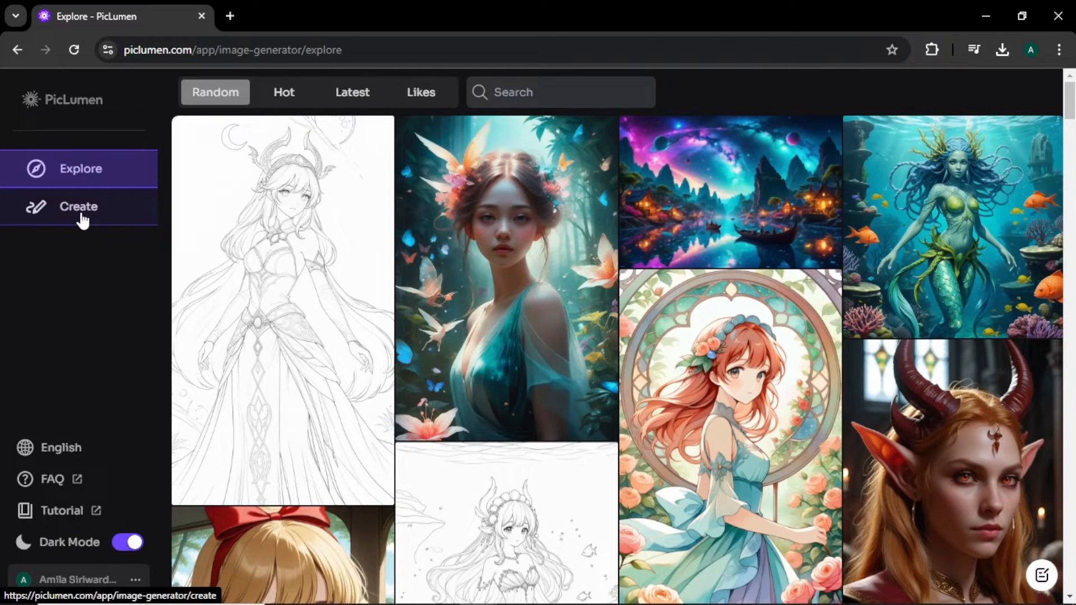
Generate a 16:9 cyberpunk robotic tiger in a city with the Realistic V2 model
{"action": "left_click", "coordinate": [79, 206]}
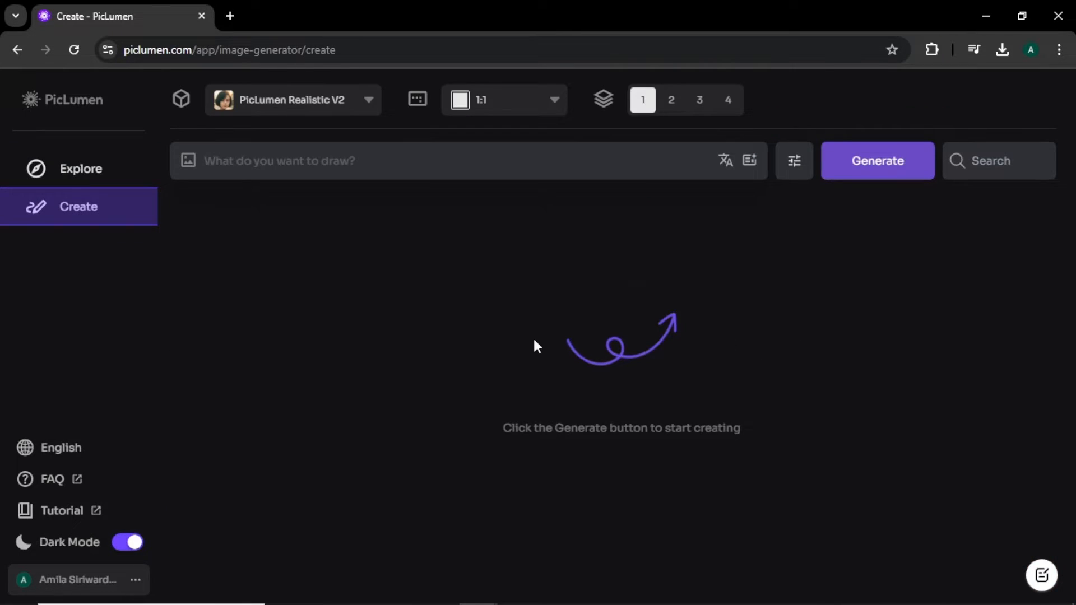
{"action": "left_click", "coordinate": [368, 100]}
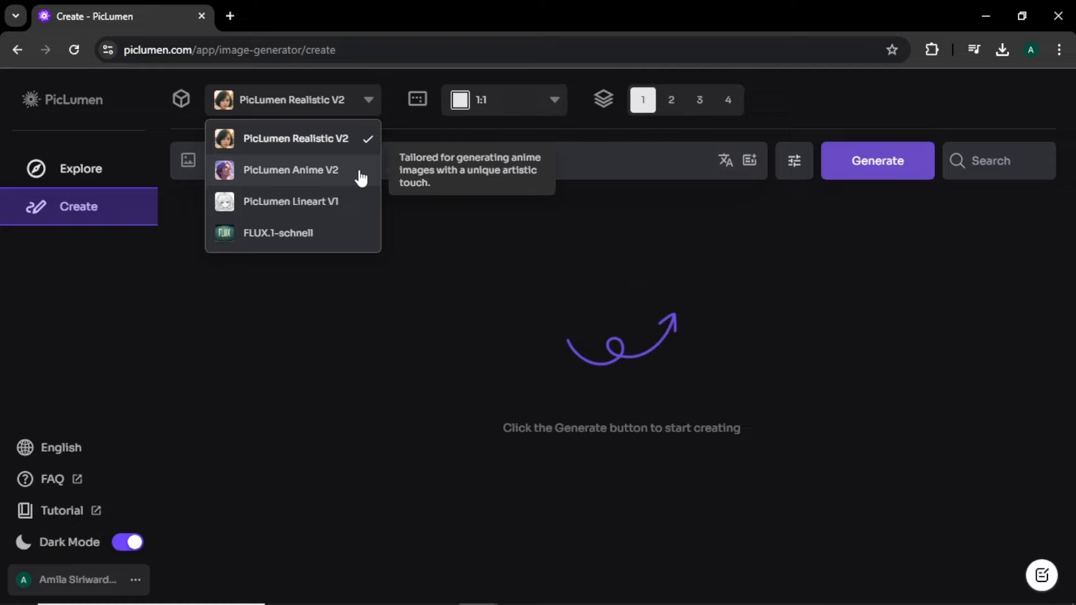
{"action": "mouse_move", "coordinate": [361, 209]}
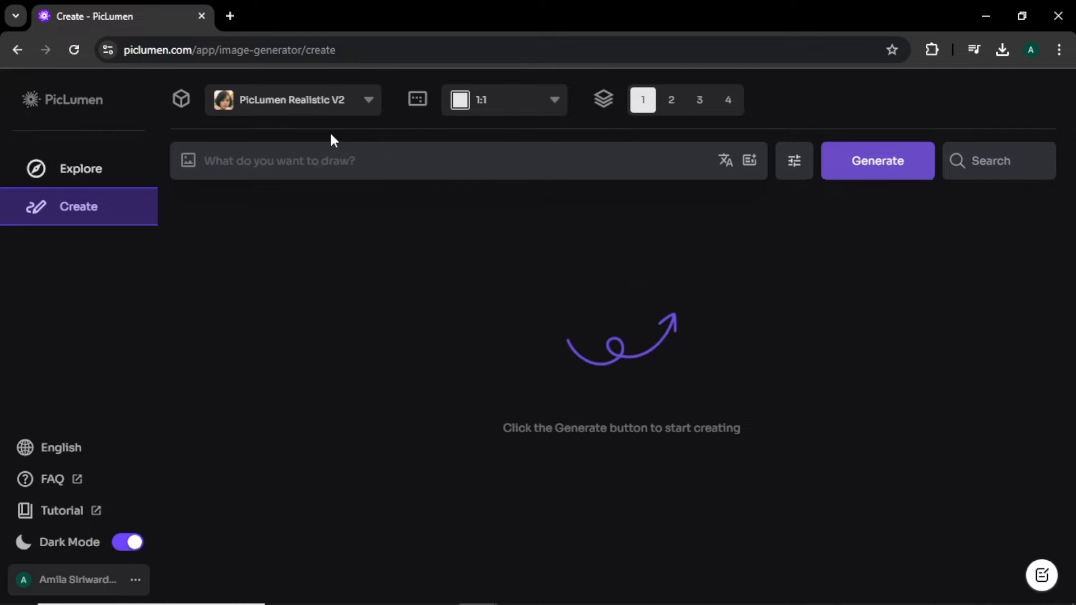
{"action": "left_click", "coordinate": [505, 100]}
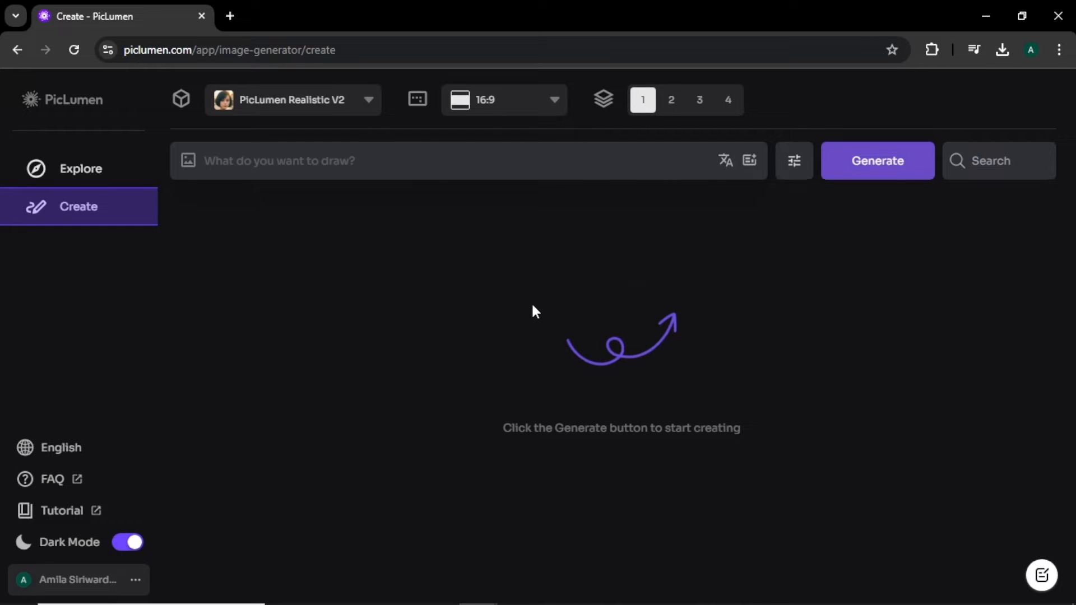
{"action": "type", "text": "cyberpunk style robotic tiger in a city"}
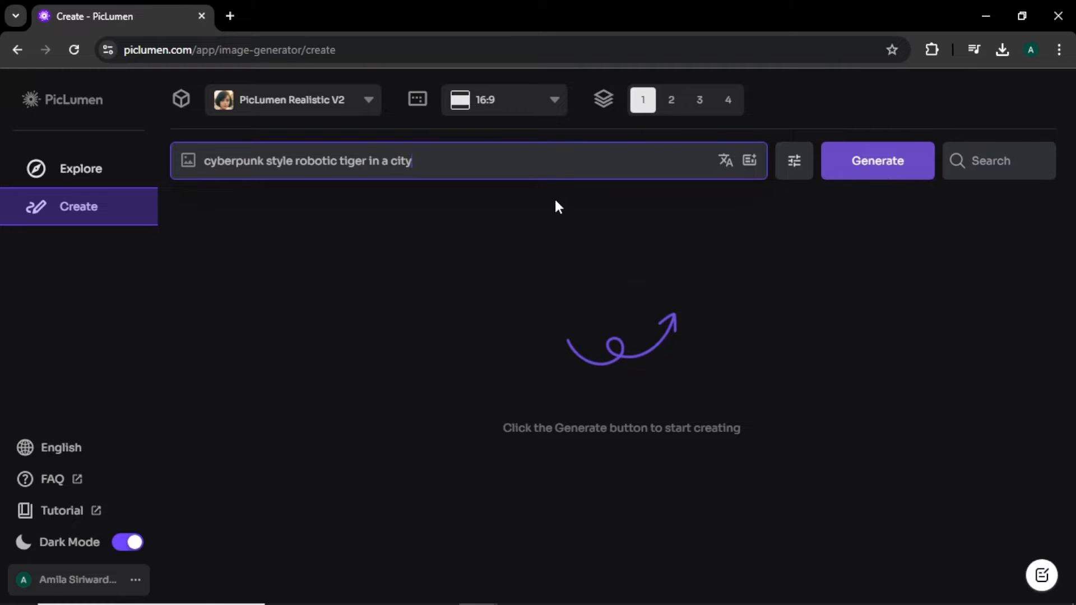
{"action": "left_click", "coordinate": [877, 161]}
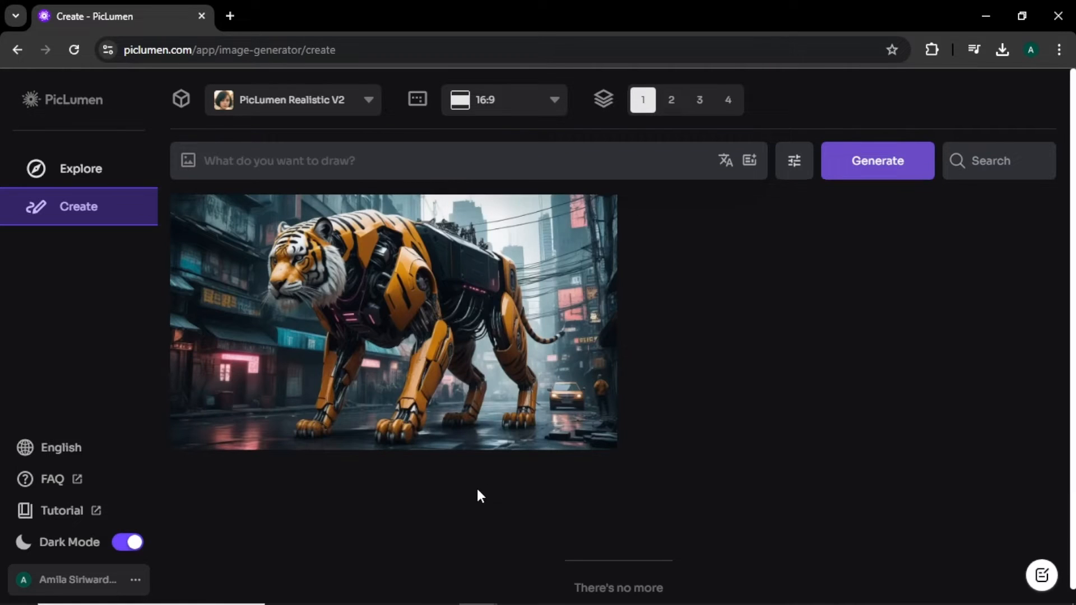
{"action": "left_click", "coordinate": [391, 318]}
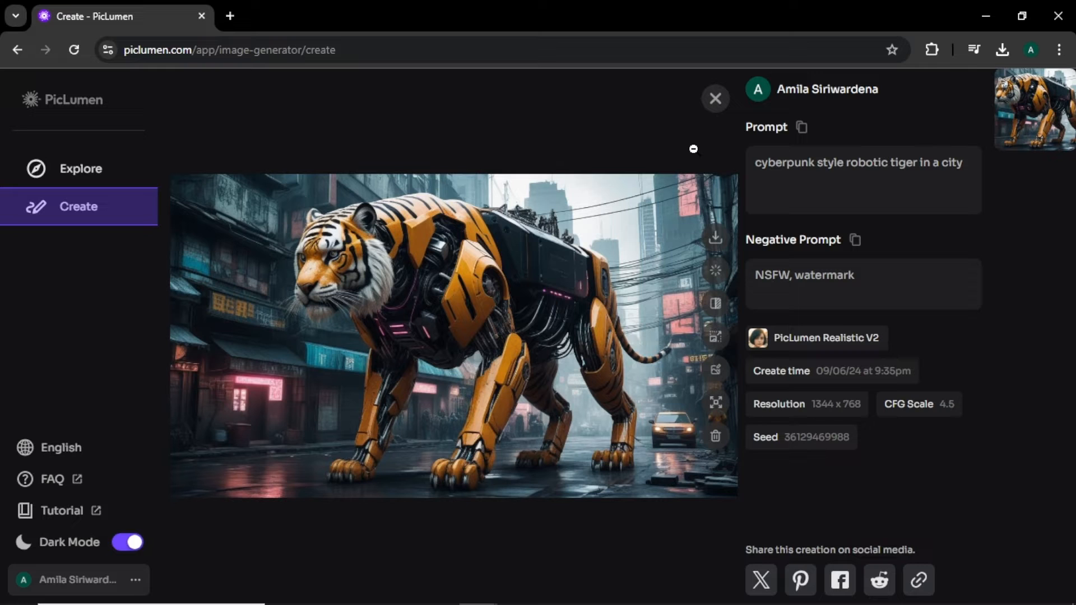
{"action": "left_click", "coordinate": [715, 98]}
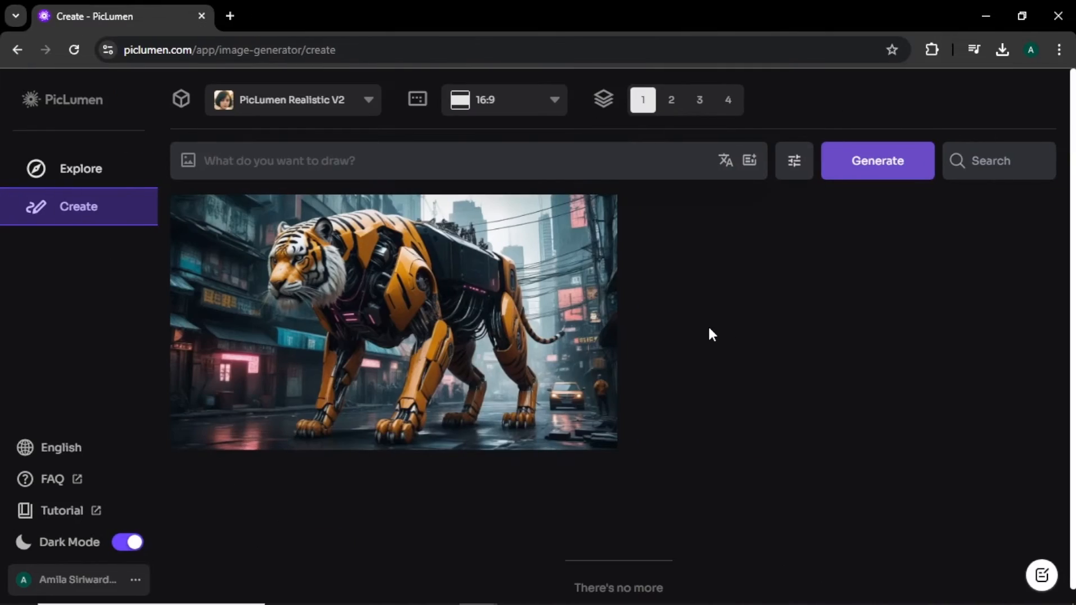
{"action": "mouse_move", "coordinate": [715, 329]}
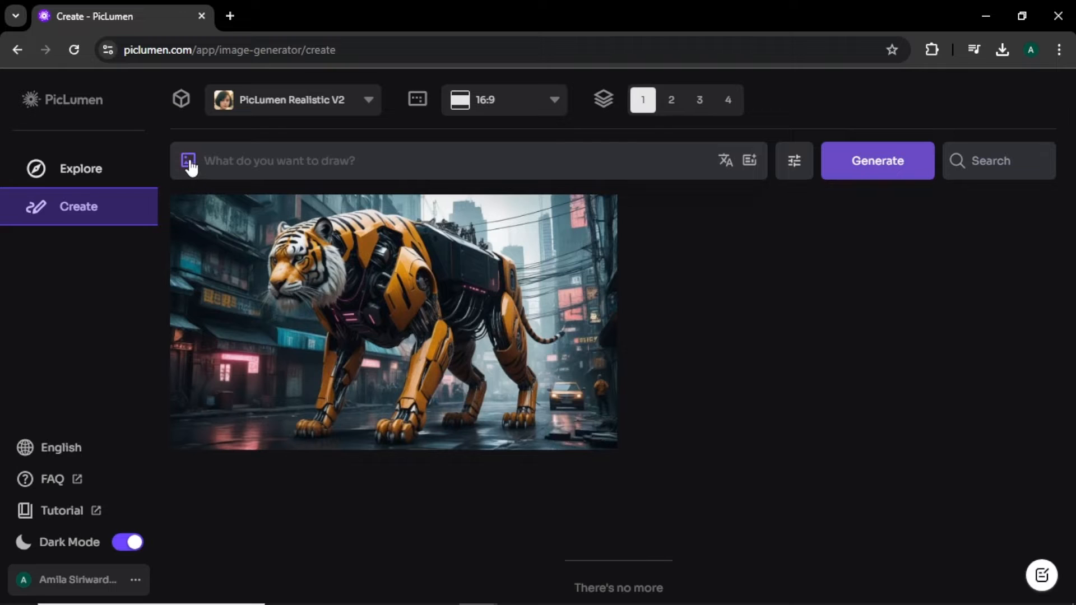
Generate a beautiful young woman in a black dress using the uploaded photo as a Character Ref
{"action": "left_click", "coordinate": [188, 161]}
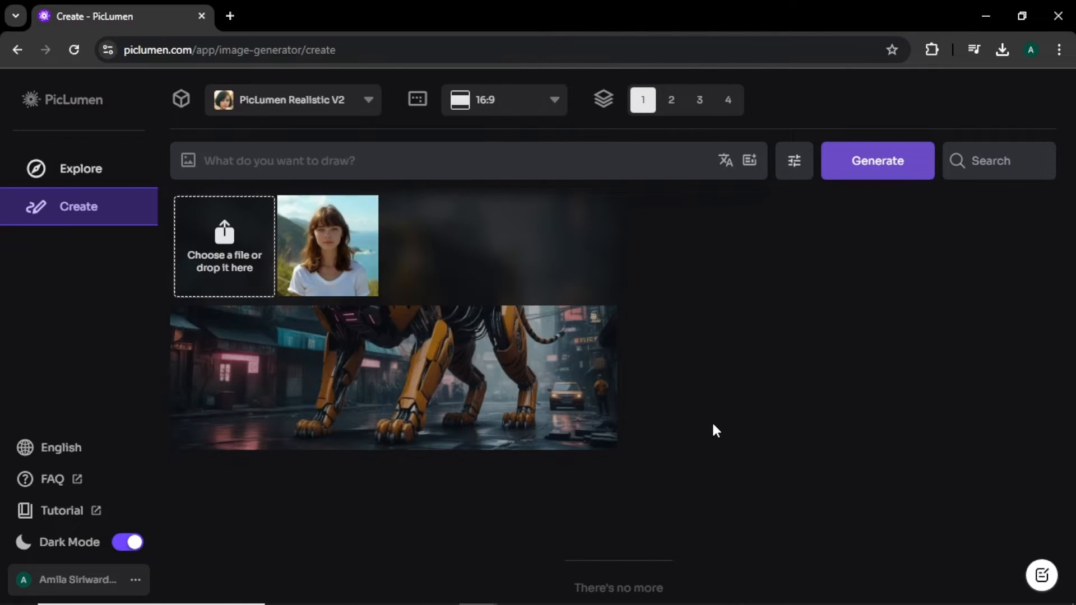
{"action": "type", "text": "beautiful young woman wearing a black dress in a city street"}
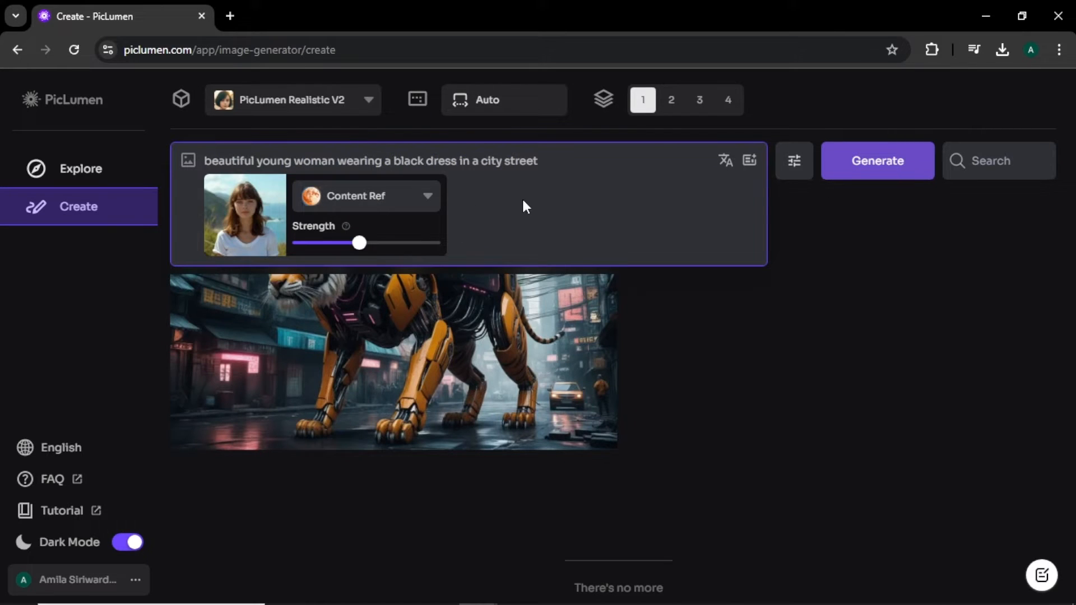
{"action": "left_click", "coordinate": [365, 197]}
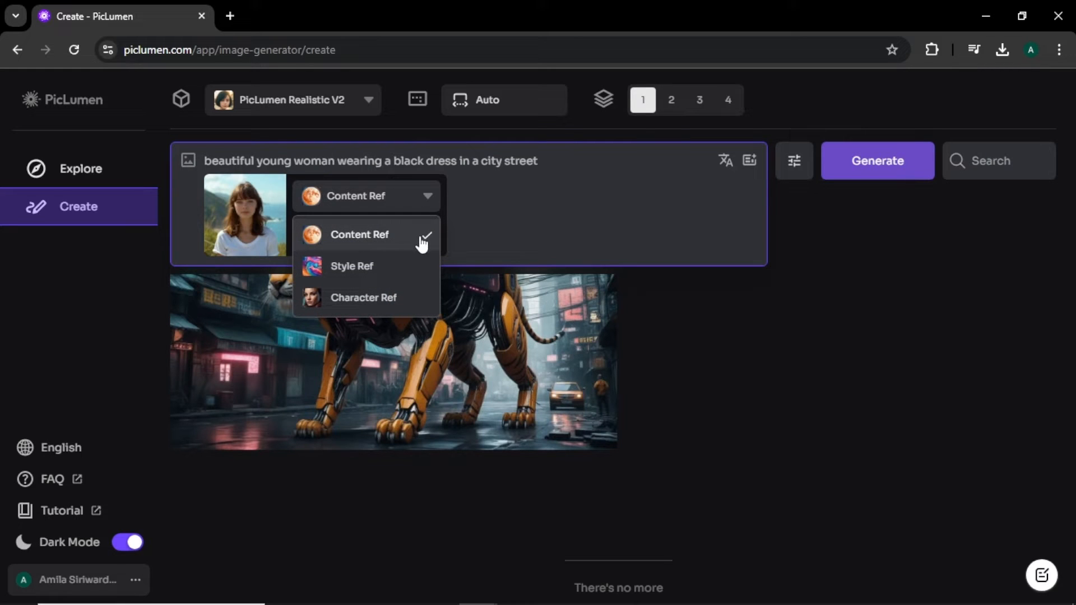
{"action": "mouse_move", "coordinate": [414, 274]}
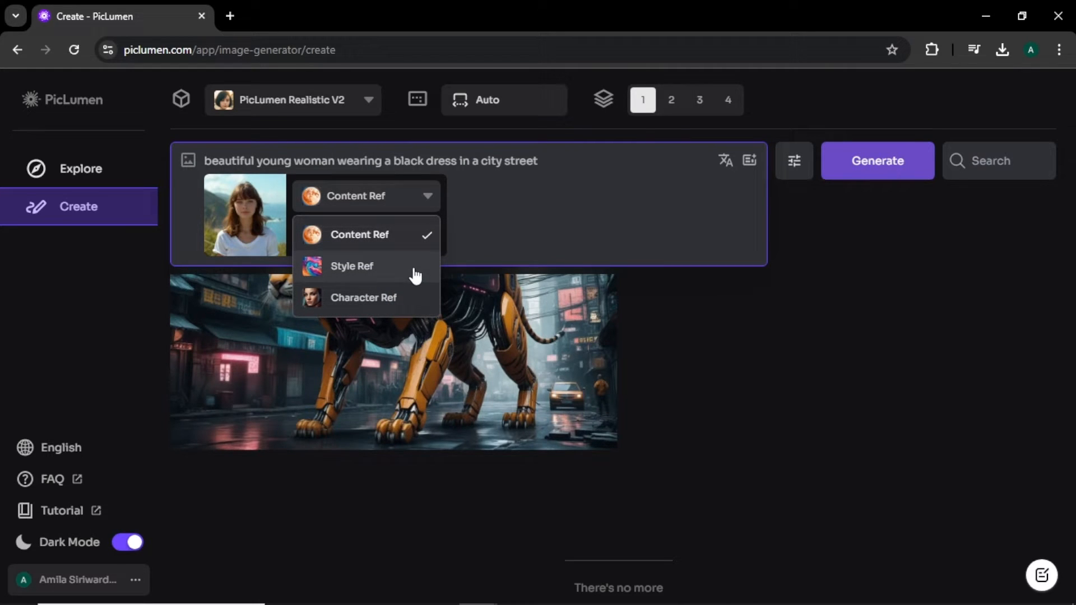
{"action": "mouse_move", "coordinate": [419, 302]}
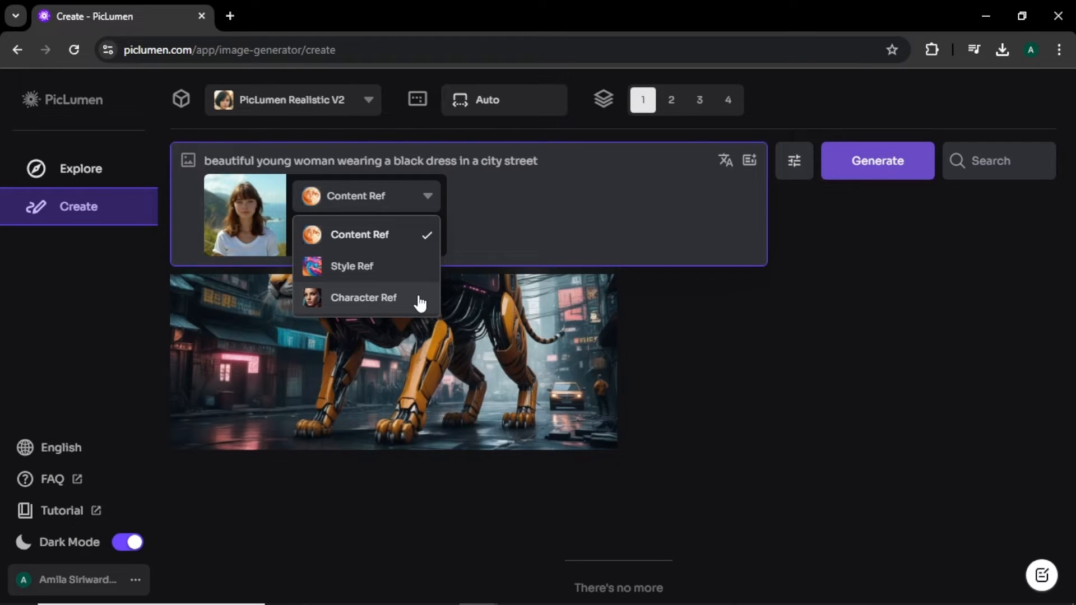
{"action": "mouse_move", "coordinate": [425, 259]}
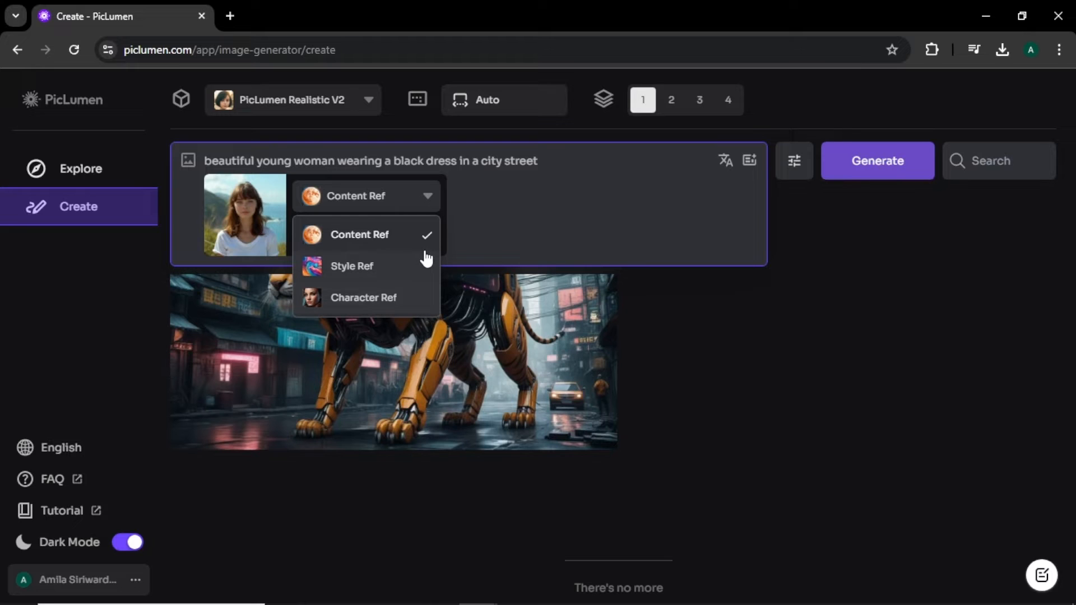
{"action": "mouse_move", "coordinate": [417, 304]}
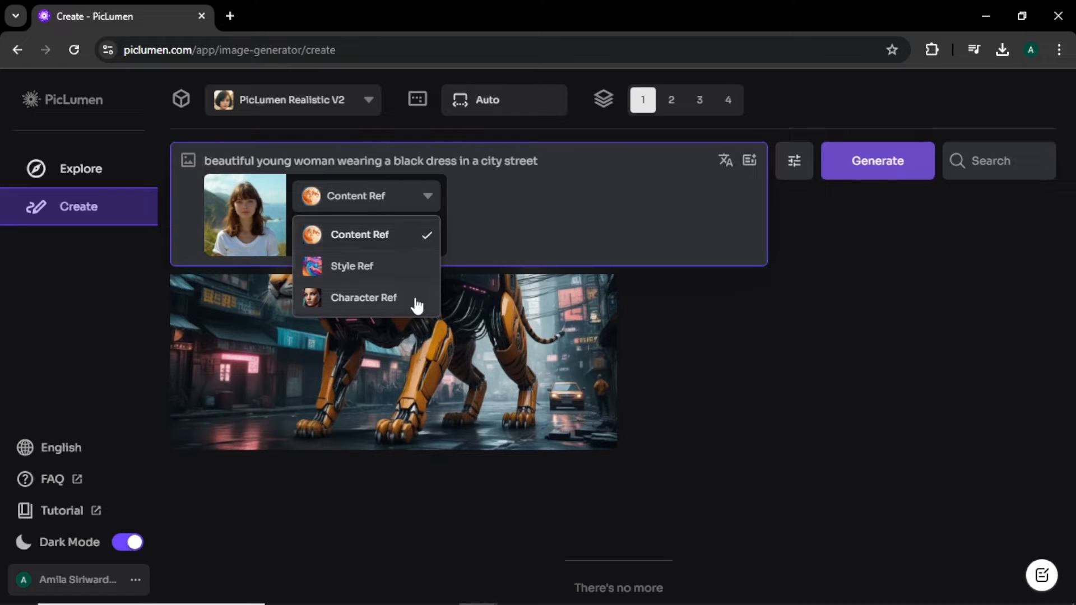
{"action": "left_click", "coordinate": [364, 297]}
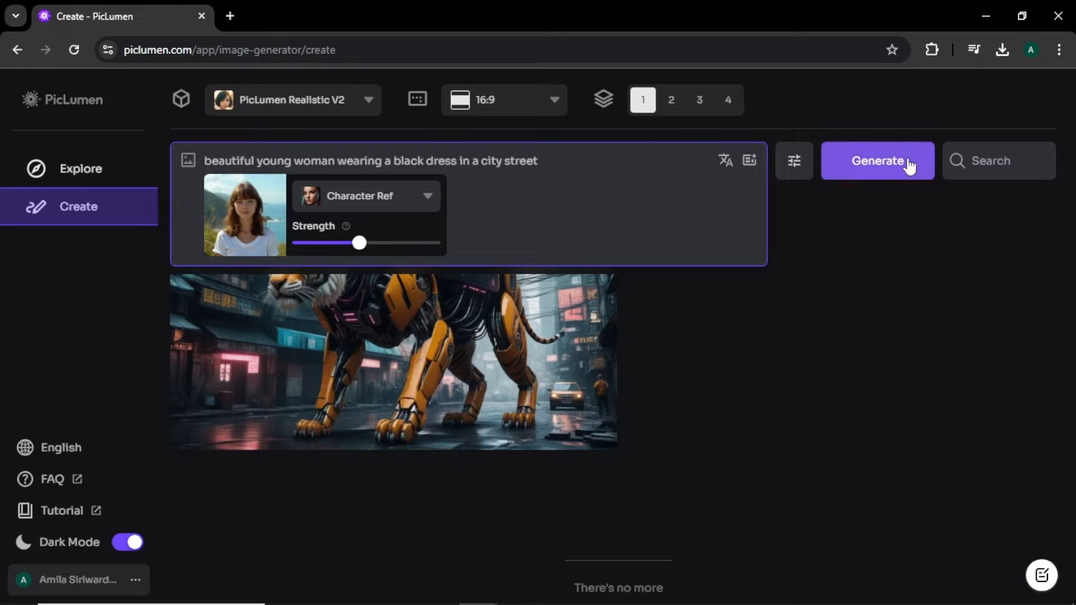
{"action": "left_click", "coordinate": [877, 161]}
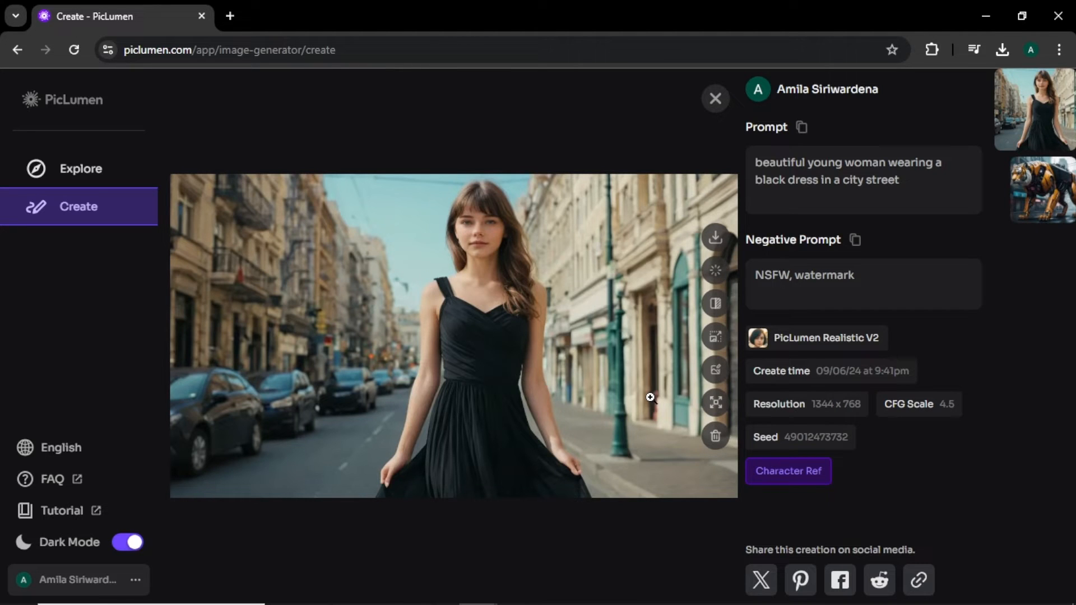
{"action": "mouse_move", "coordinate": [756, 340]}
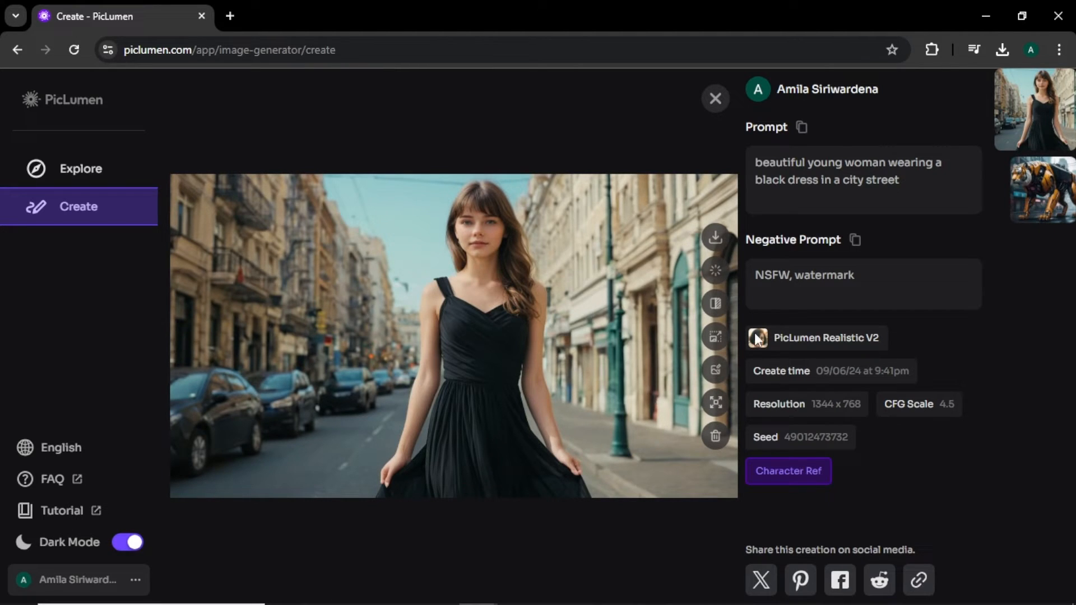
{"action": "mouse_move", "coordinate": [715, 236]}
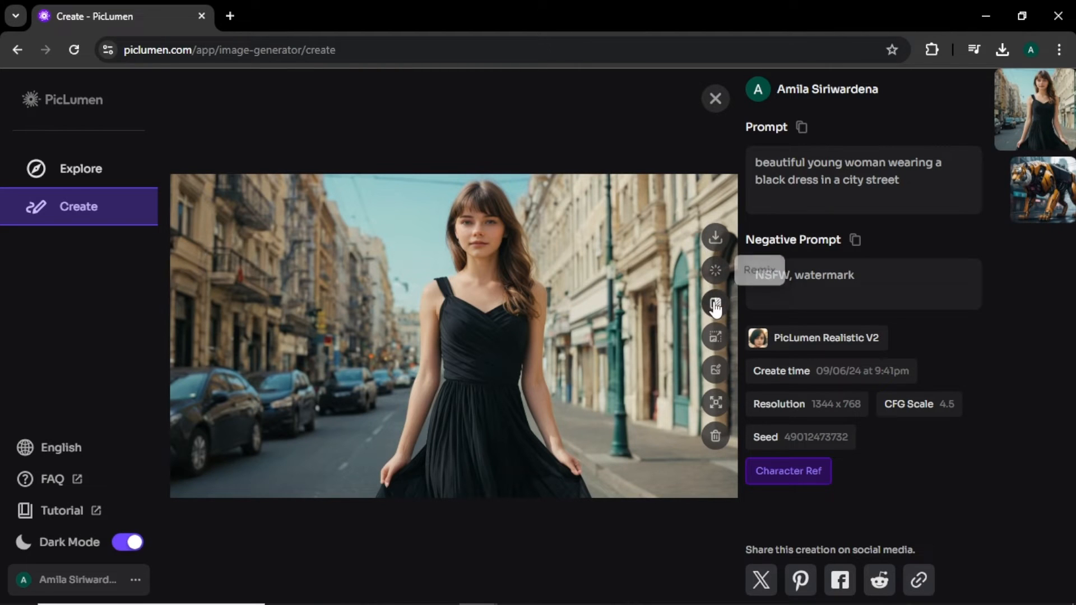
{"action": "mouse_move", "coordinate": [714, 305]}
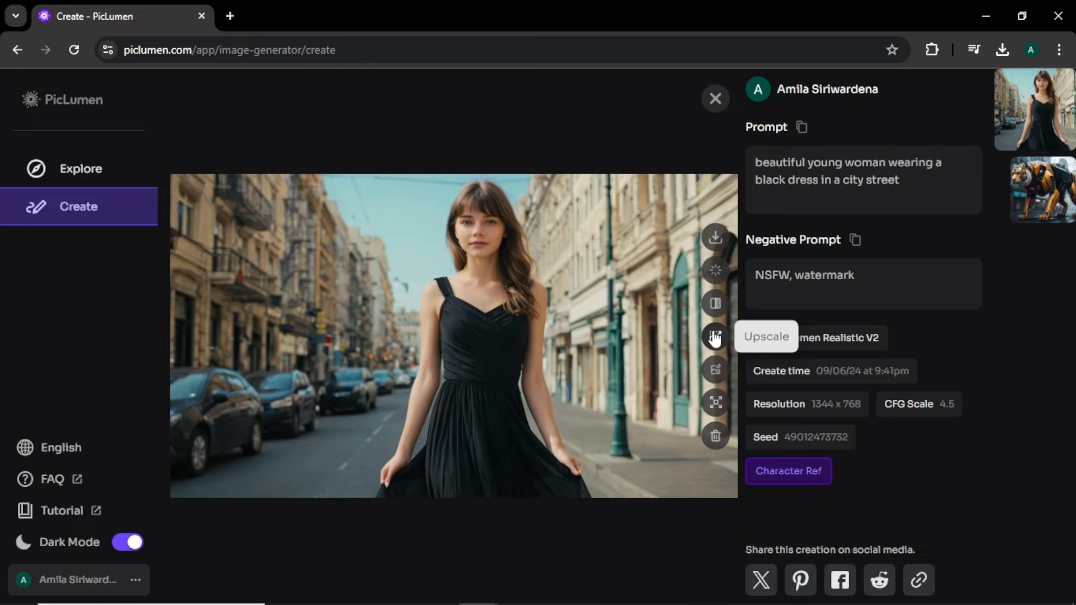
{"action": "mouse_move", "coordinate": [714, 370]}
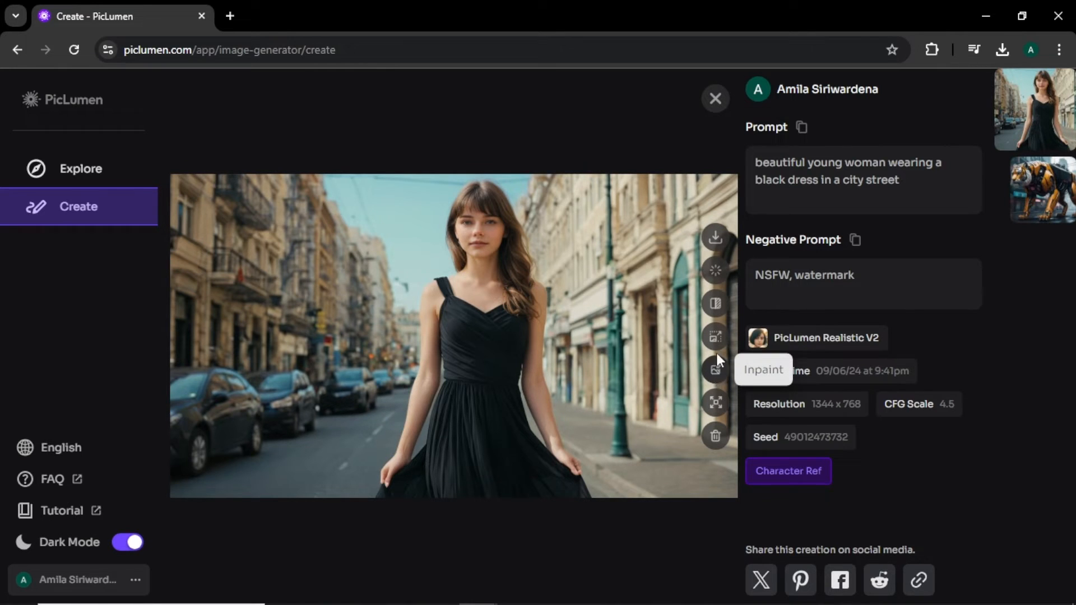
Open the black-dress woman image in the Inpaint editor
{"action": "left_click", "coordinate": [715, 370]}
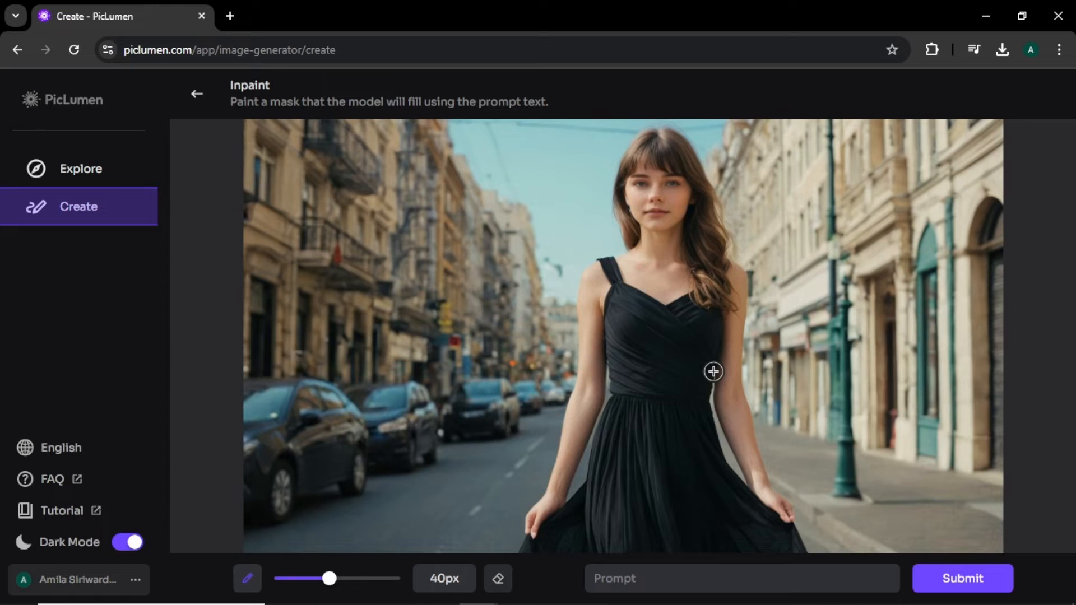
Mask the woman's hair with a 25px brush and inpaint it as 'blonde hair'
{"action": "left_click_drag", "start_coordinate": [330, 578], "coordinate": [294, 578]}
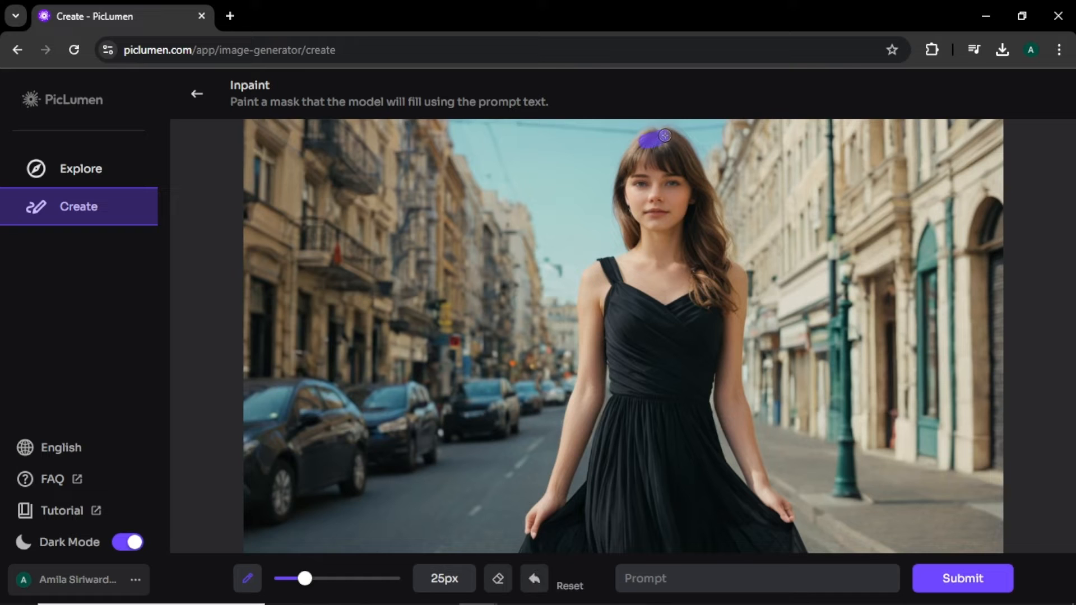
{"action": "left_click_drag", "start_coordinate": [664, 135], "coordinate": [717, 229]}
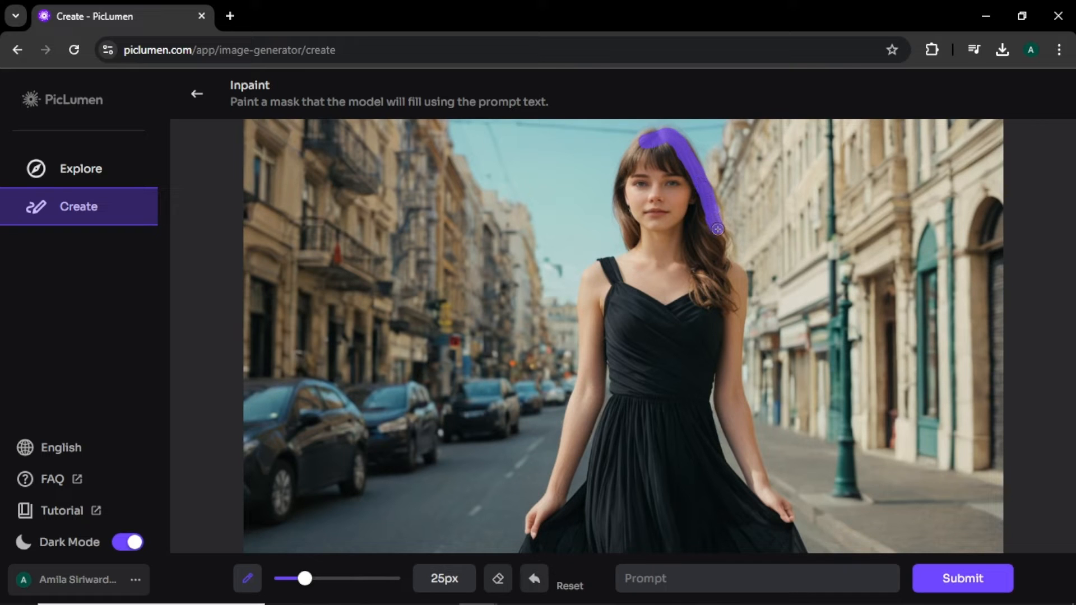
{"action": "left_click_drag", "start_coordinate": [717, 229], "coordinate": [699, 282]}
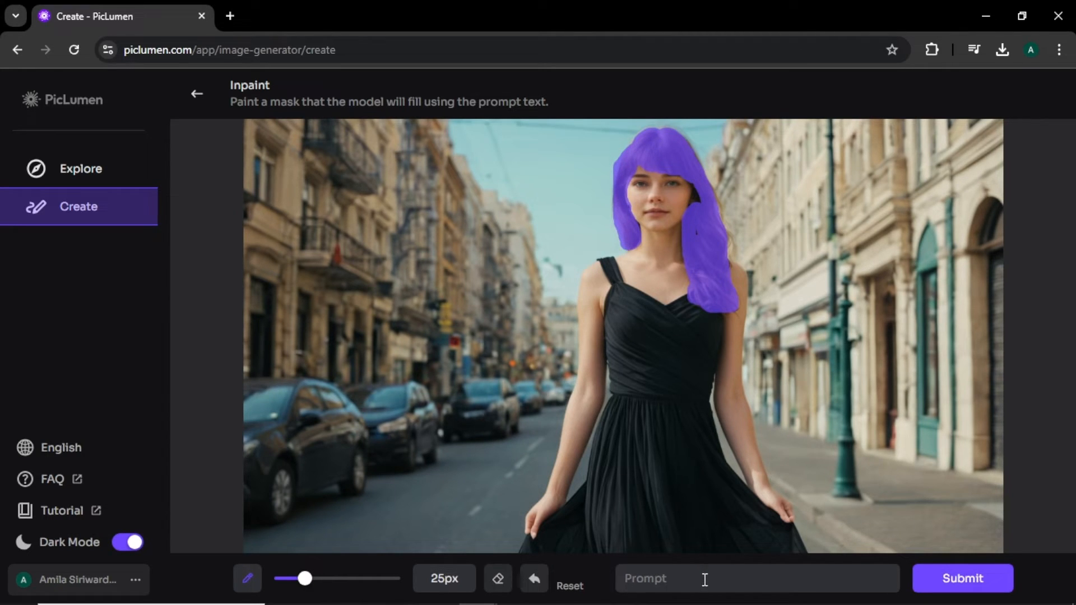
{"action": "type", "text": "blonde hair"}
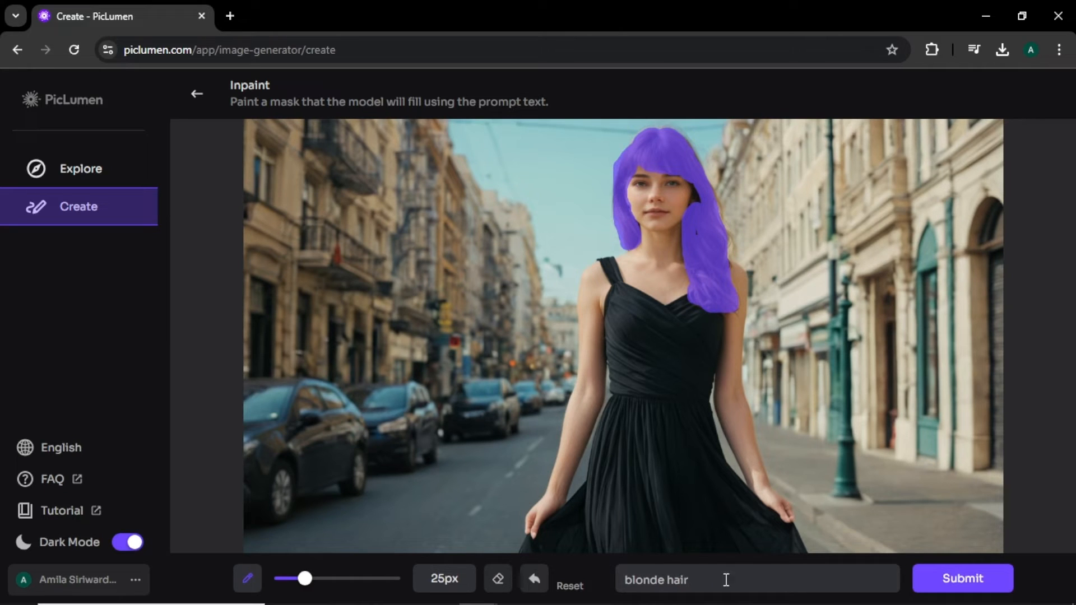
{"action": "left_click", "coordinate": [960, 578]}
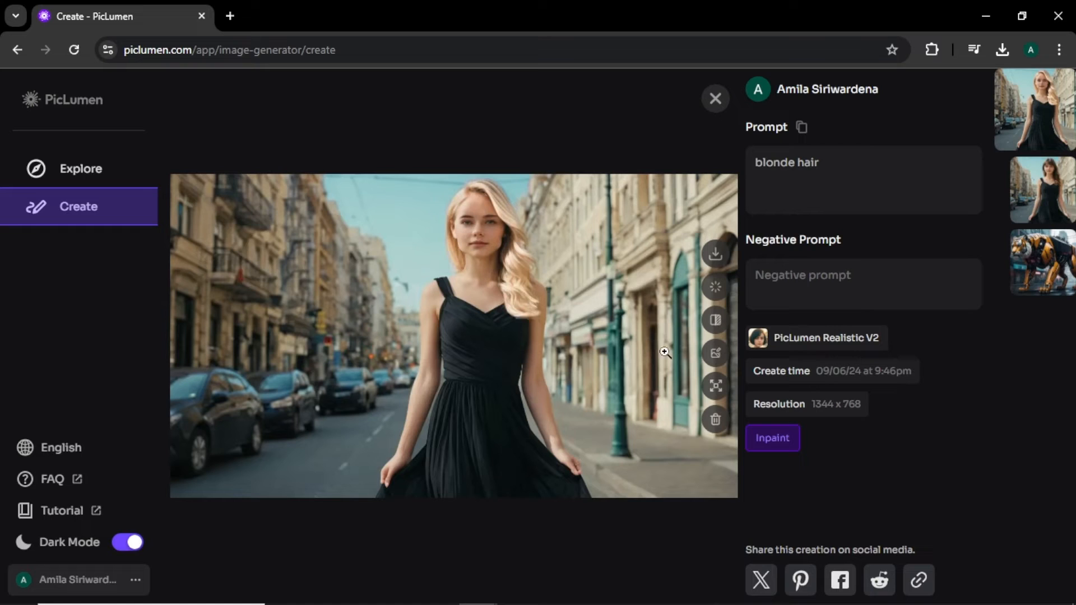
{"action": "mouse_move", "coordinate": [683, 372]}
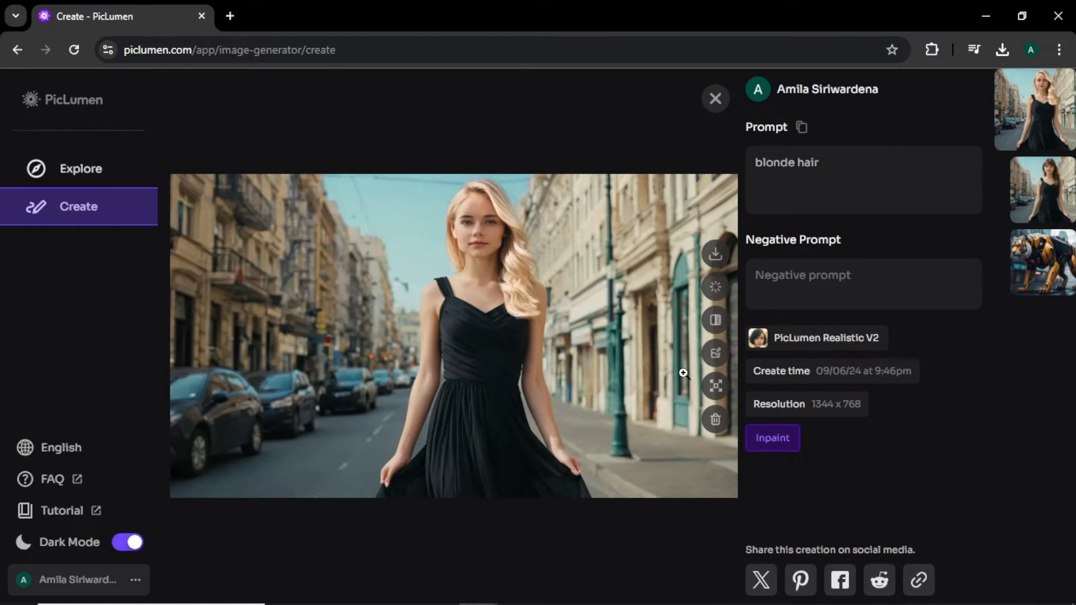
Close the detail view and select FLUX.1-schnell as the generation model
{"action": "left_click", "coordinate": [715, 98]}
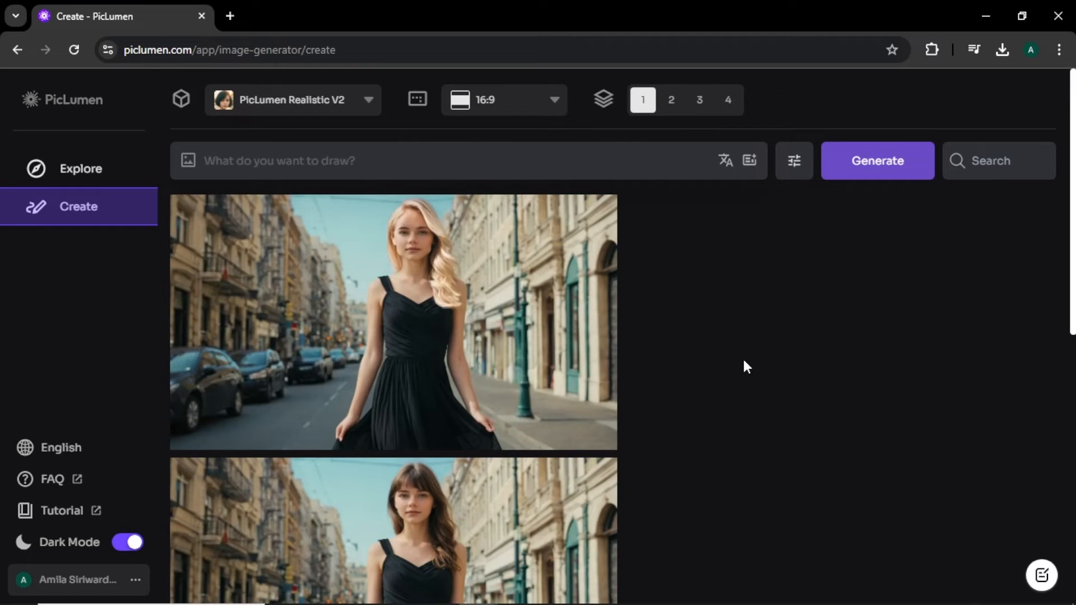
{"action": "left_click", "coordinate": [291, 100]}
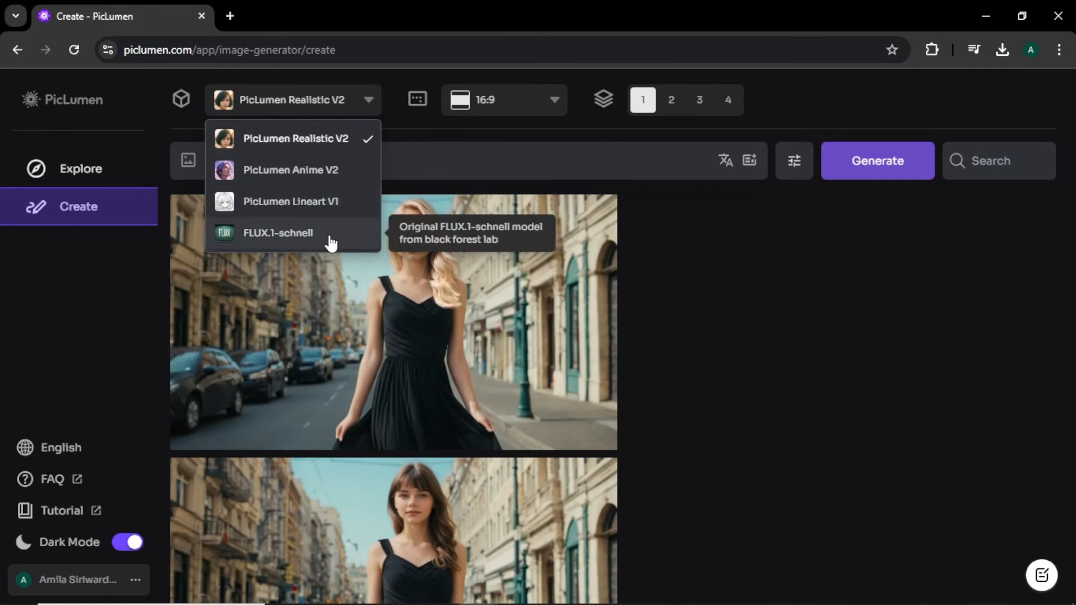
{"action": "left_click", "coordinate": [277, 232]}
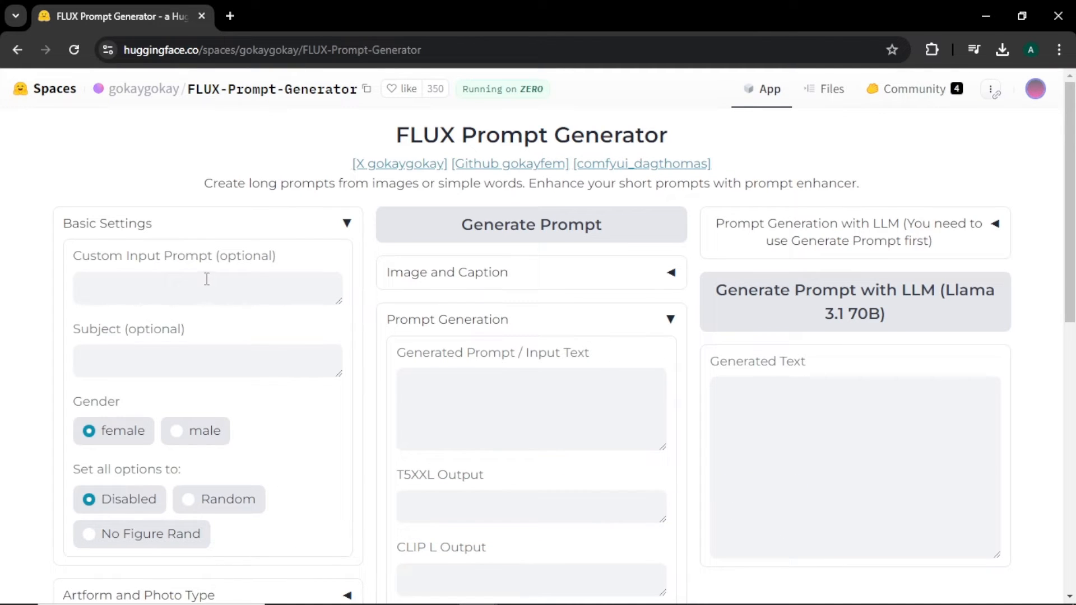
Enter 'old muscular viking warrior' as a male custom prompt in the FLUX Prompt Generator
{"action": "left_click", "coordinate": [206, 288]}
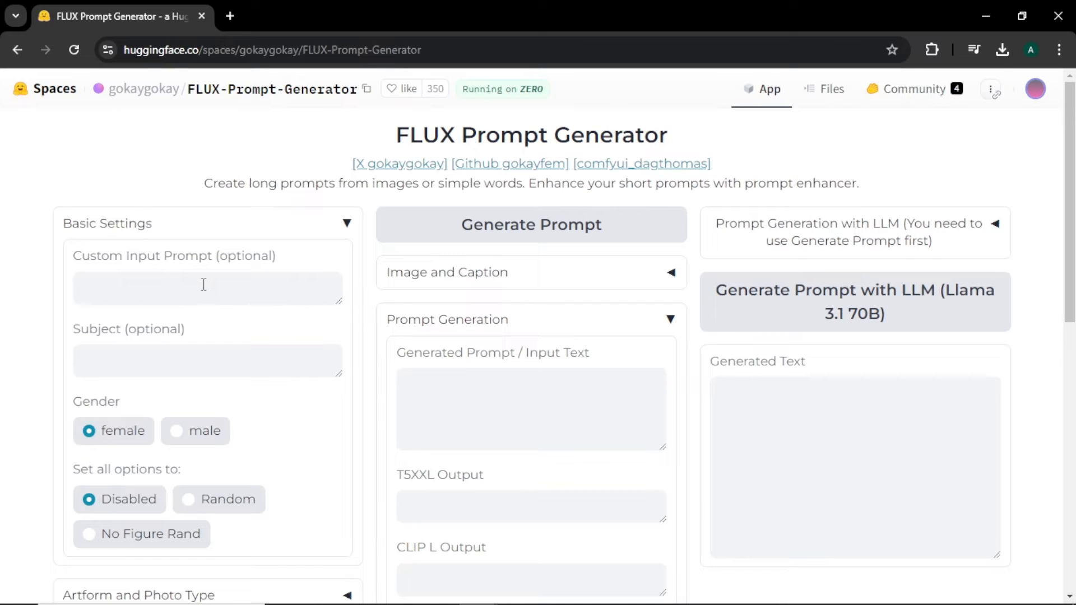
{"action": "type", "text": "old musd"}
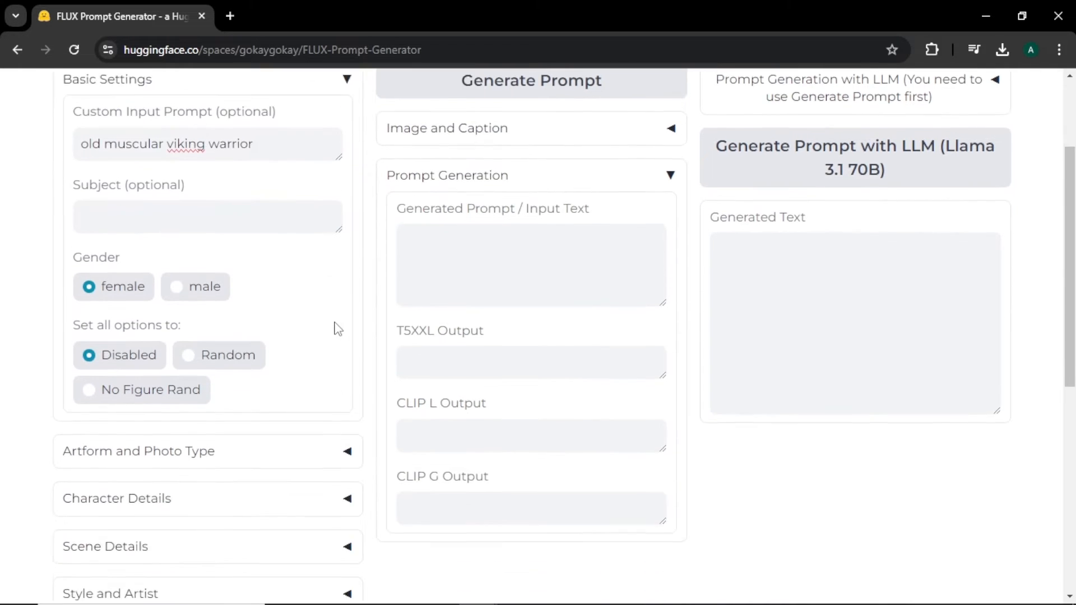
{"action": "left_click", "coordinate": [177, 195]}
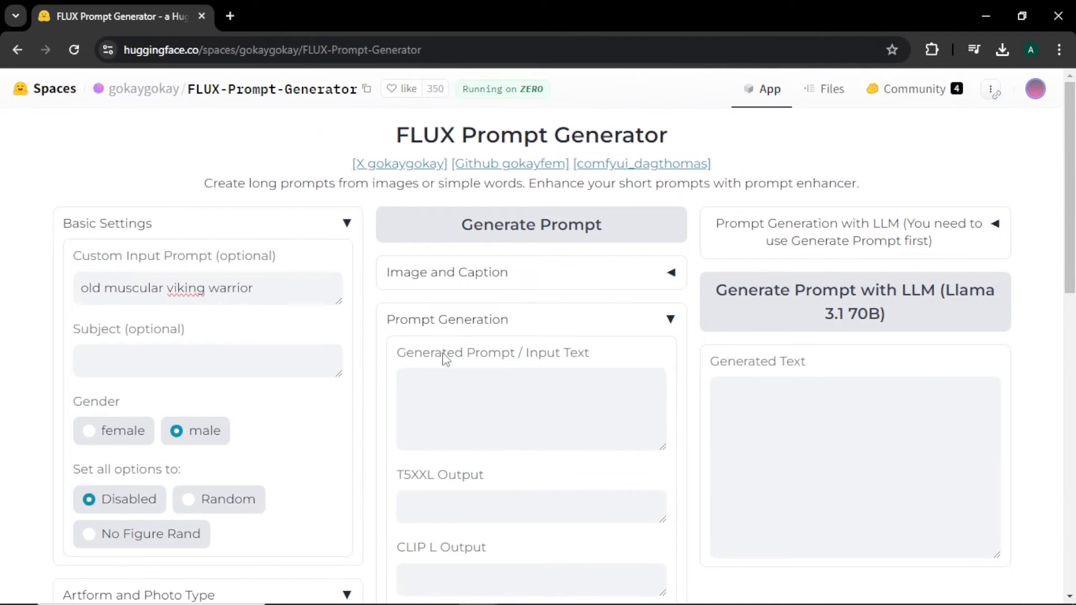
{"action": "mouse_move", "coordinate": [560, 238]}
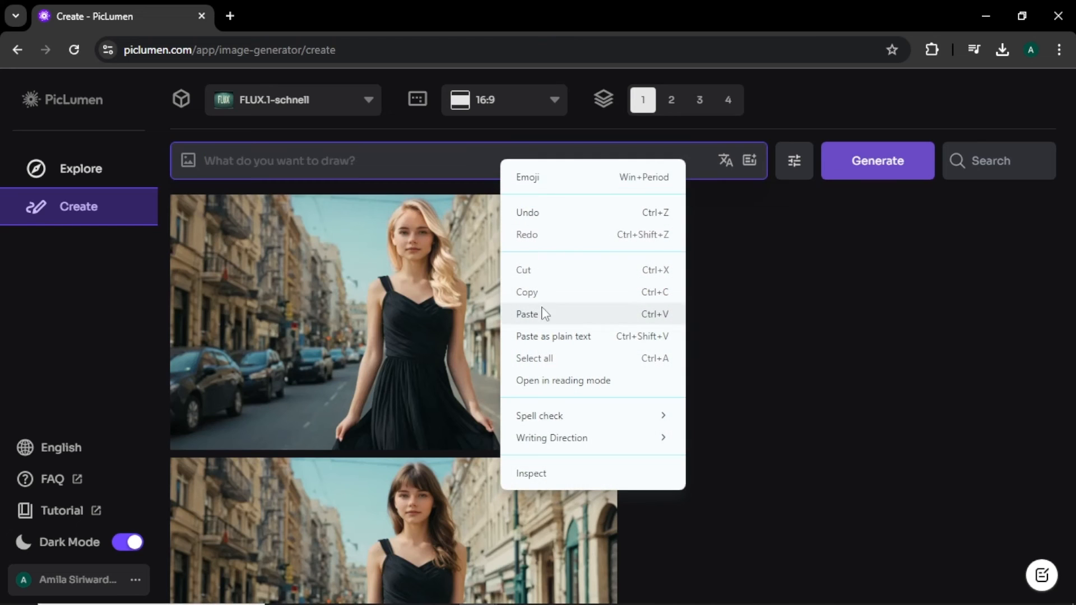
Paste the generated viking prompt into PicLumen and generate four images
{"action": "left_click", "coordinate": [526, 314]}
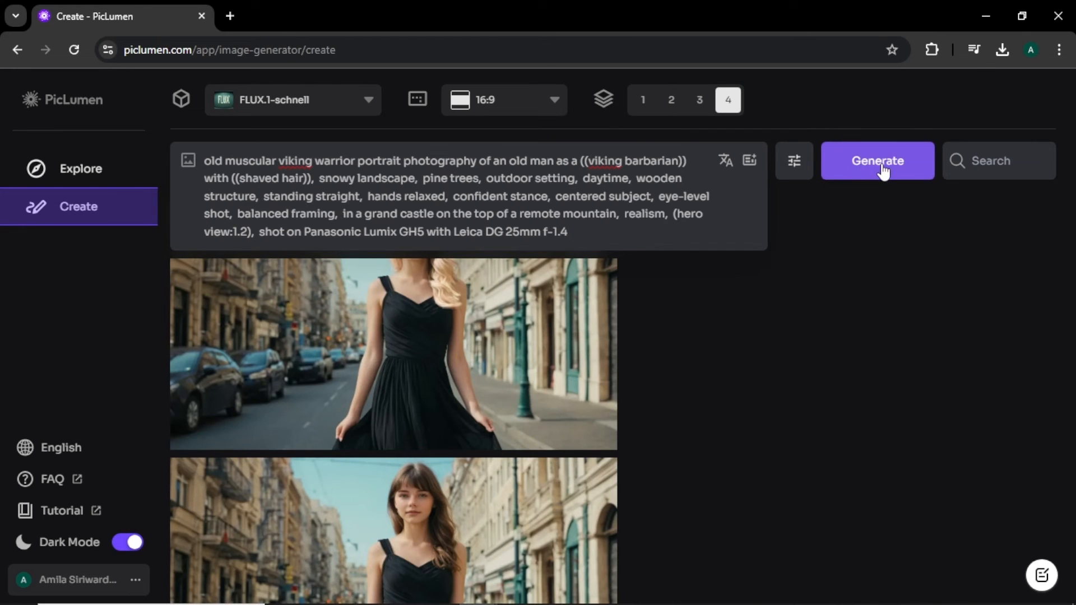
{"action": "left_click", "coordinate": [877, 161]}
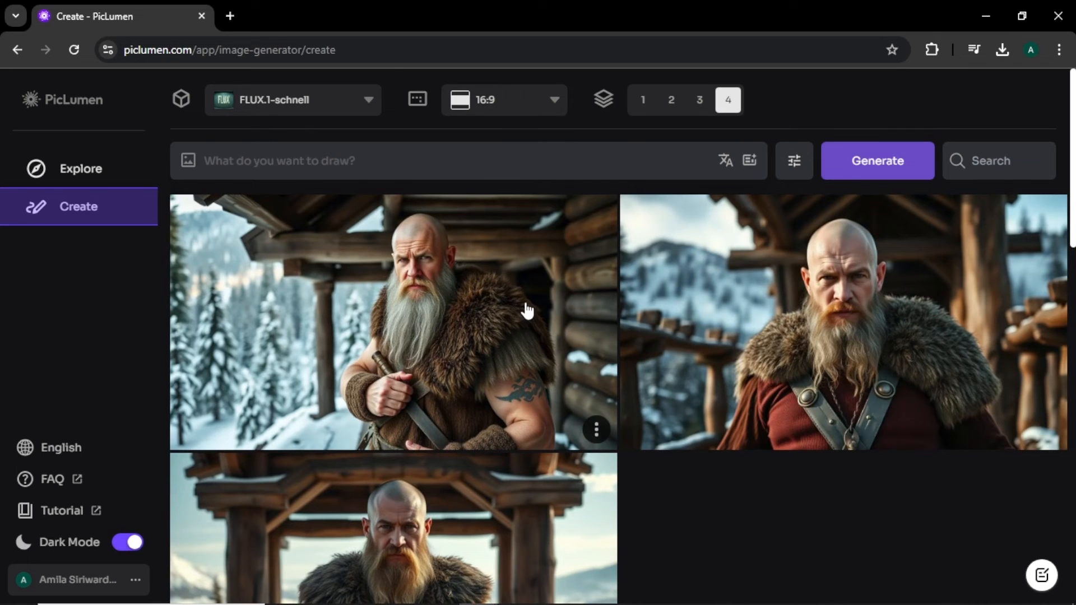
Open the viking warrior under the wooden arch in the detail view
{"action": "left_click", "coordinate": [391, 323]}
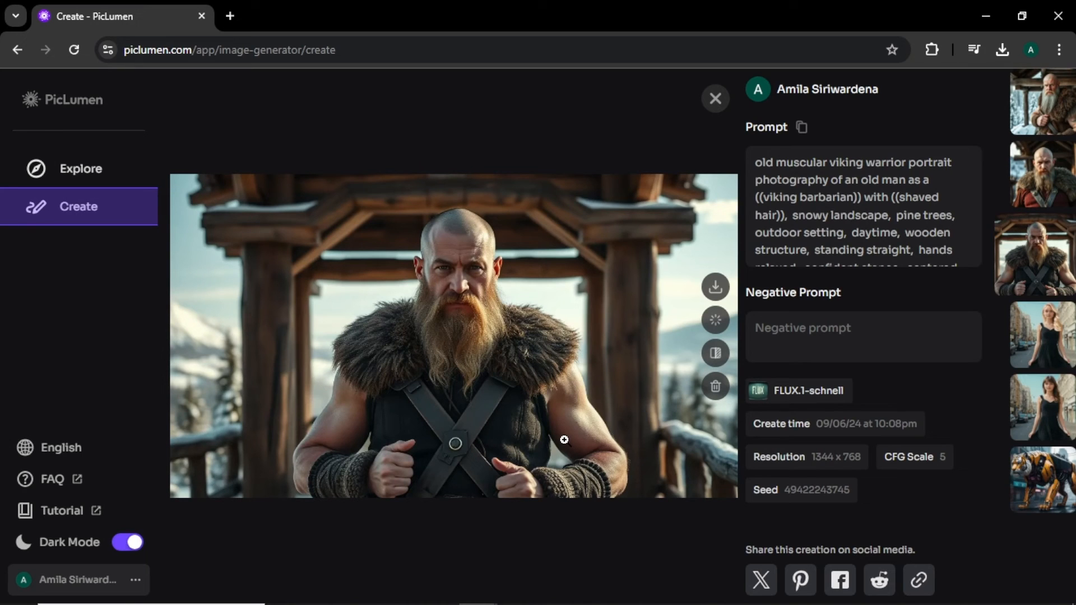
{"action": "mouse_move", "coordinate": [1039, 233]}
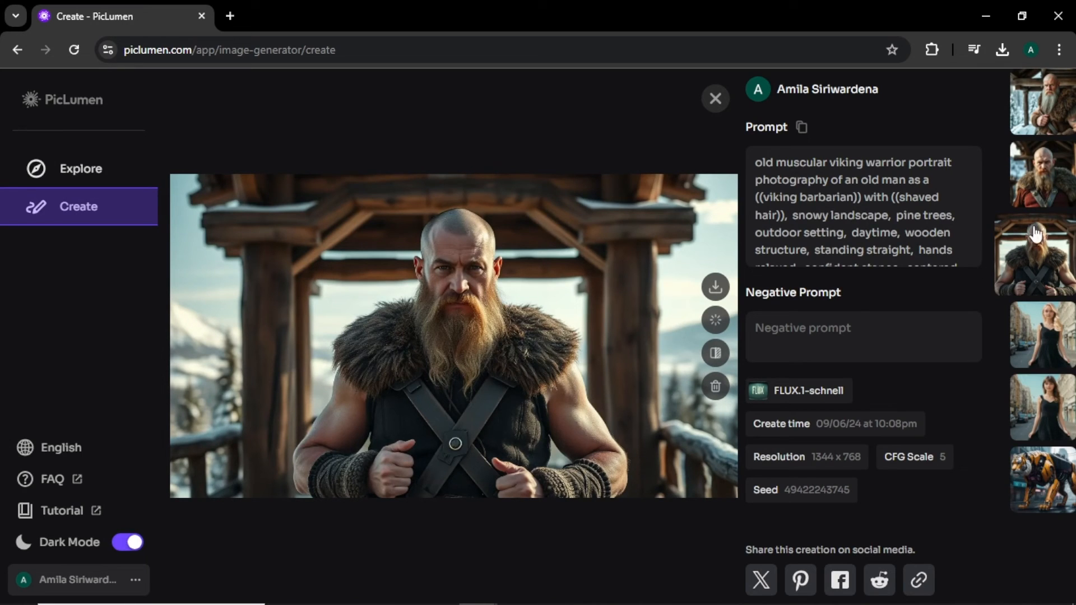
Remove the background from the viking warrior portrait
{"action": "left_click", "coordinate": [1039, 175]}
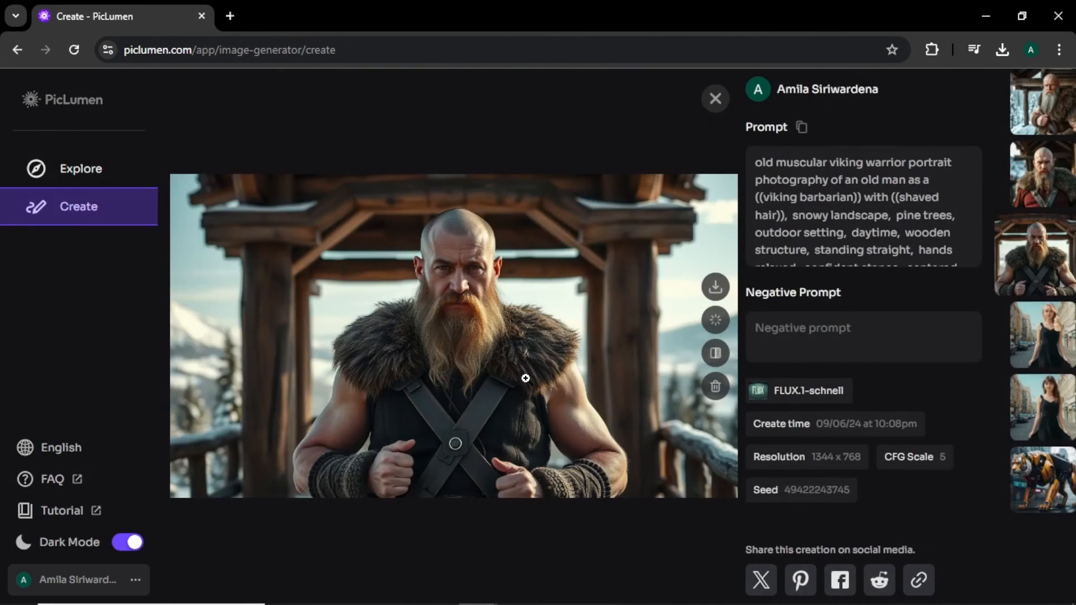
{"action": "mouse_move", "coordinate": [715, 354]}
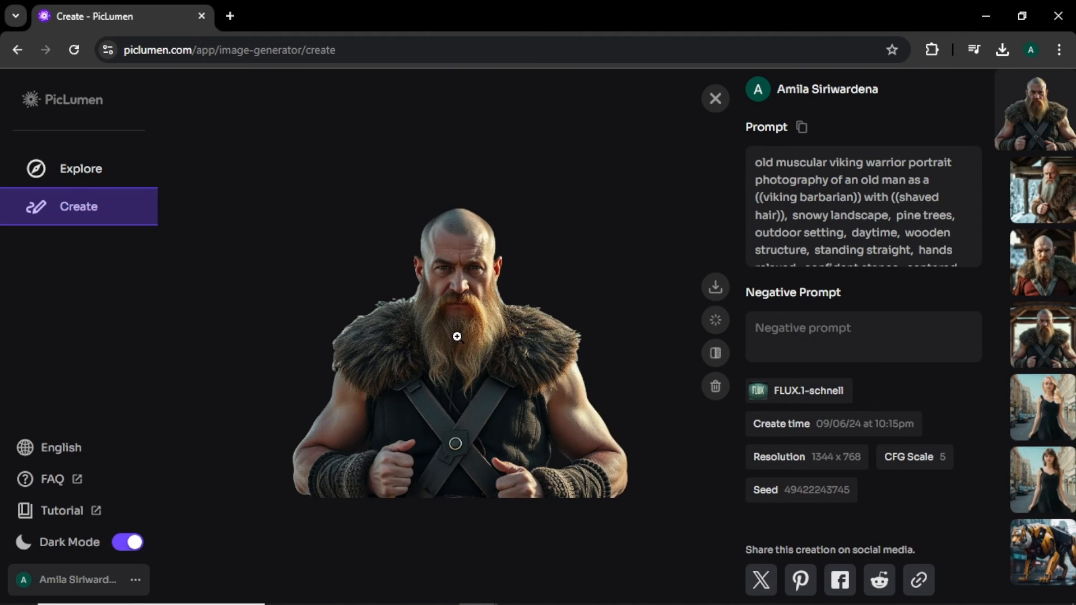
{"action": "mouse_move", "coordinate": [586, 258]}
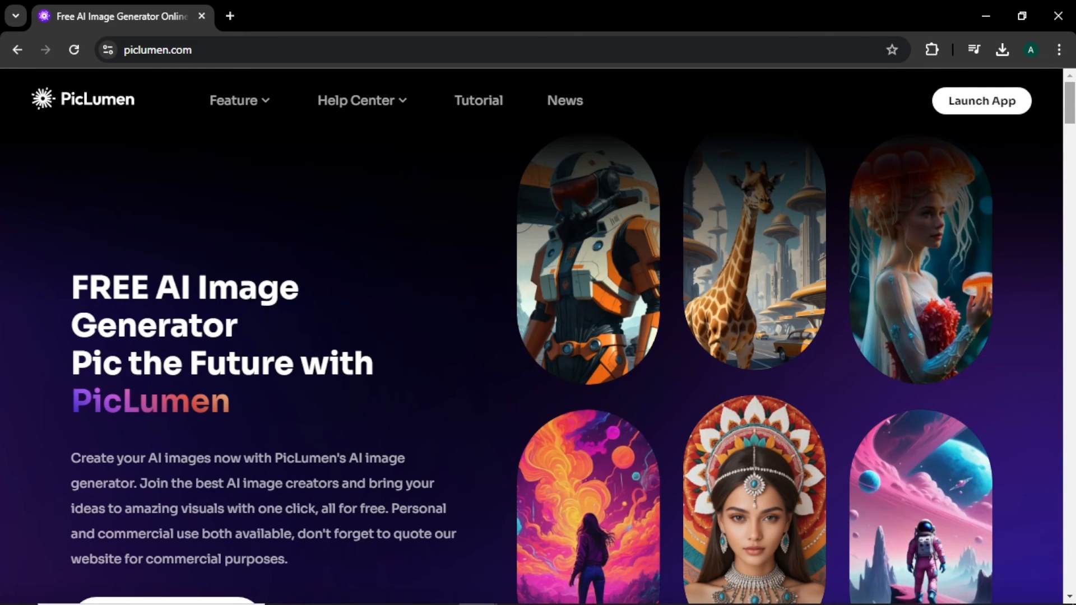
{"action": "scroll", "scroll_direction": "down", "scroll_amount": 3}
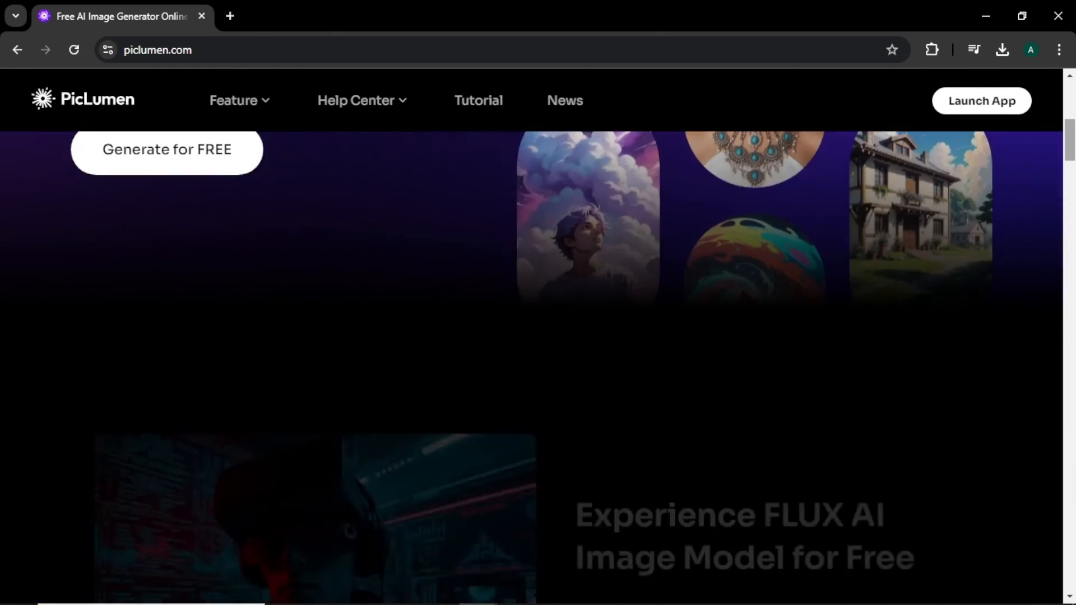
{"action": "scroll", "scroll_direction": "down", "scroll_amount": 3}
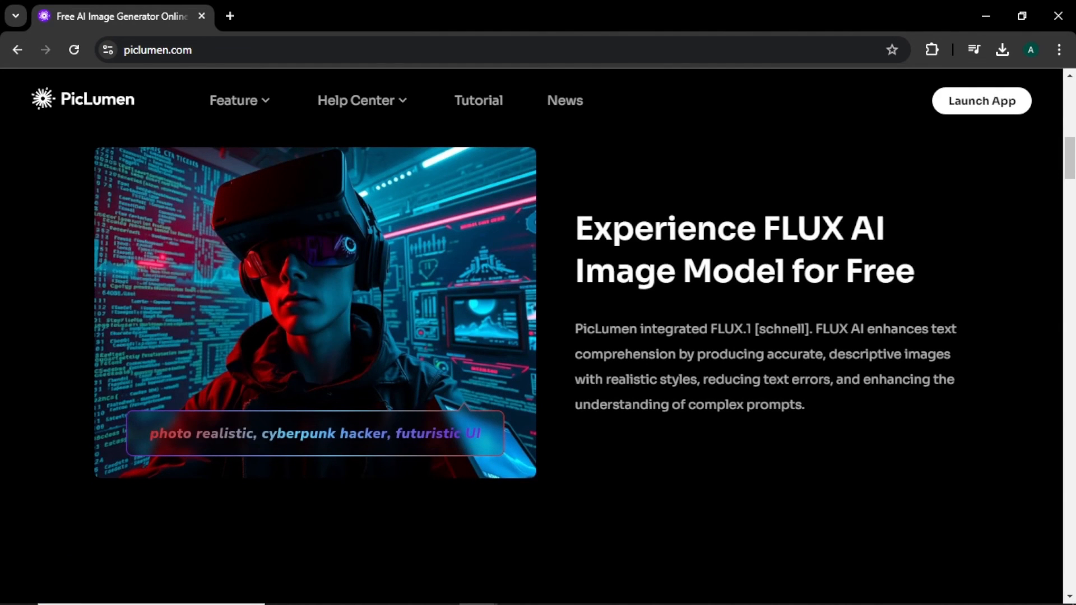
{"action": "scroll", "scroll_direction": "down", "scroll_amount": 3}
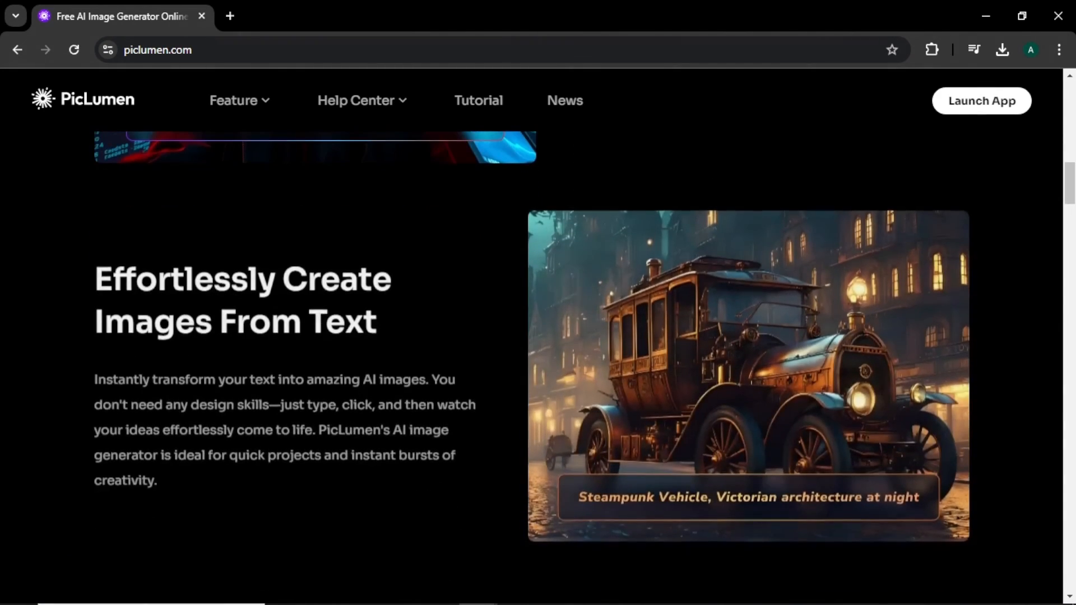
{"action": "scroll", "scroll_direction": "down", "scroll_amount": 3}
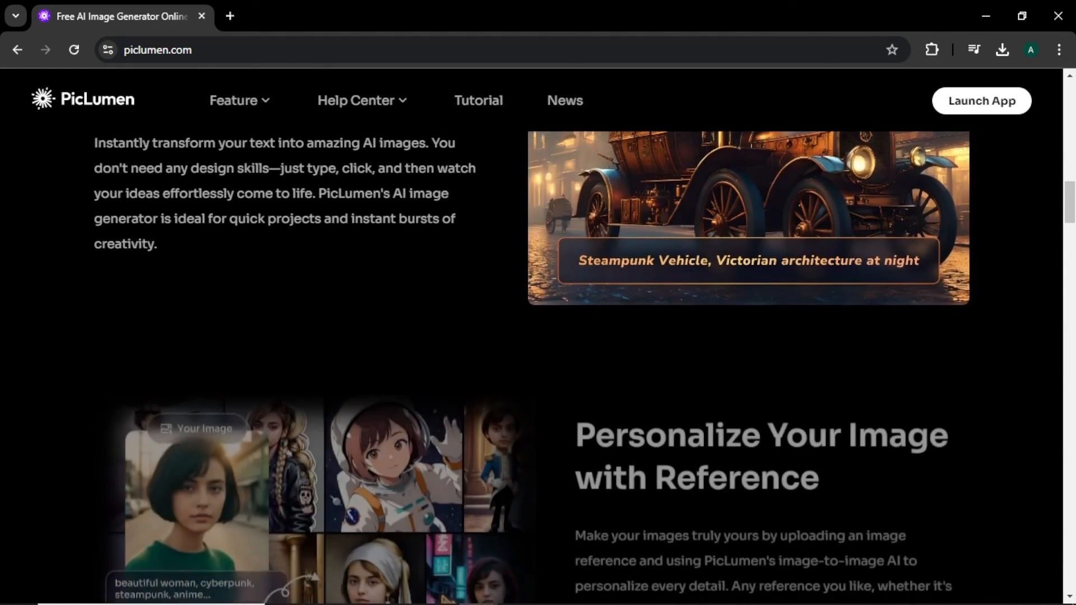
{"action": "scroll", "scroll_direction": "down", "scroll_amount": 3}
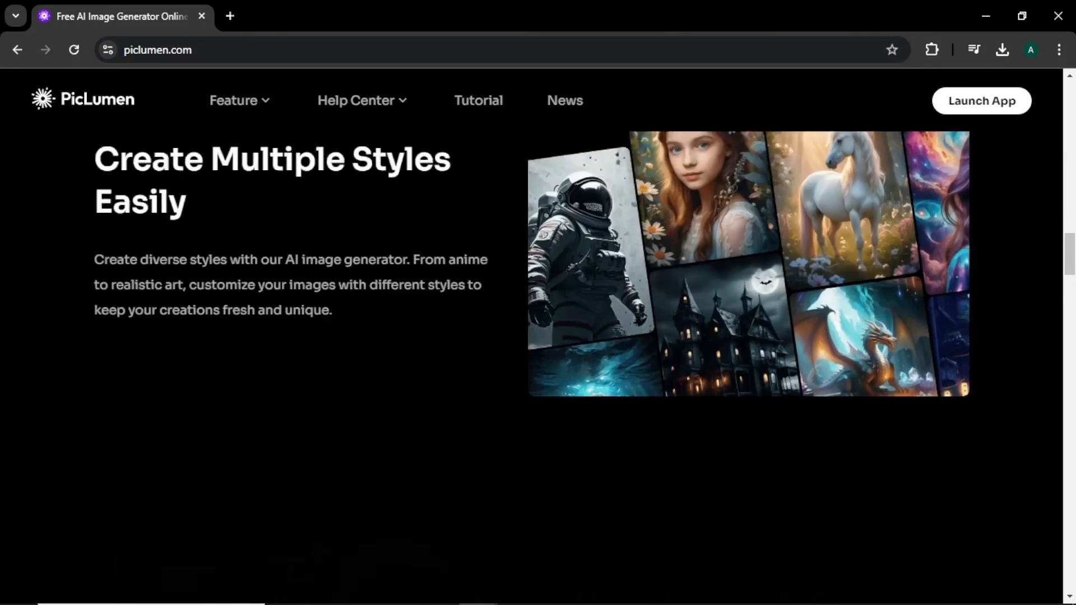
{"action": "scroll", "scroll_direction": "down", "scroll_amount": 3}
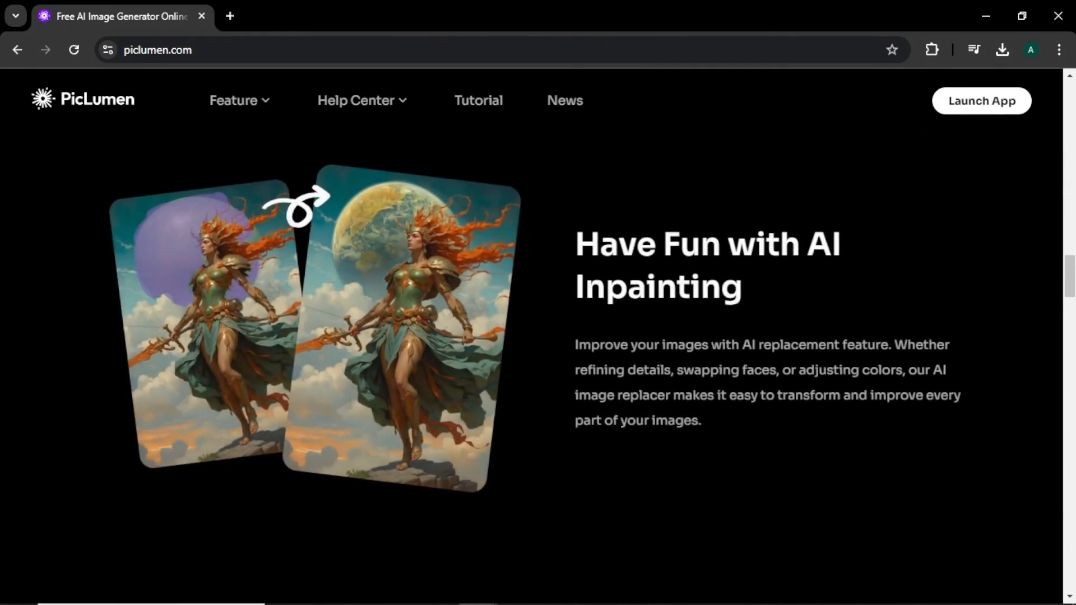